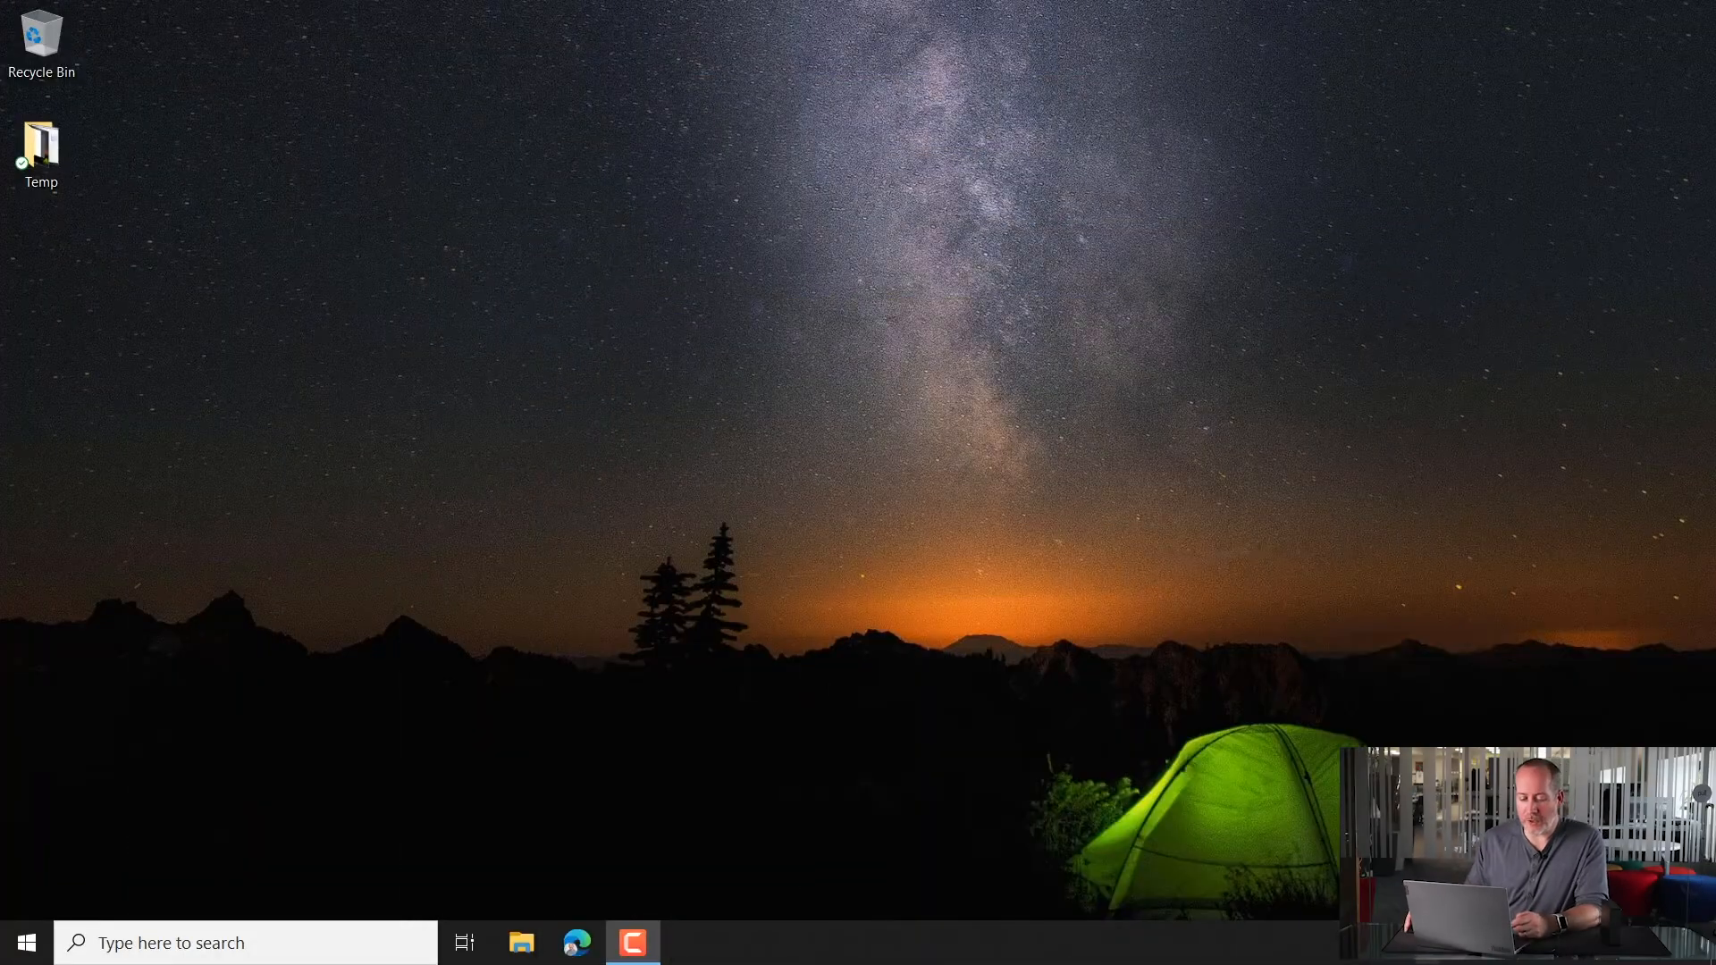
Open Windows Settings from the Start menu.
left_click(24, 943)
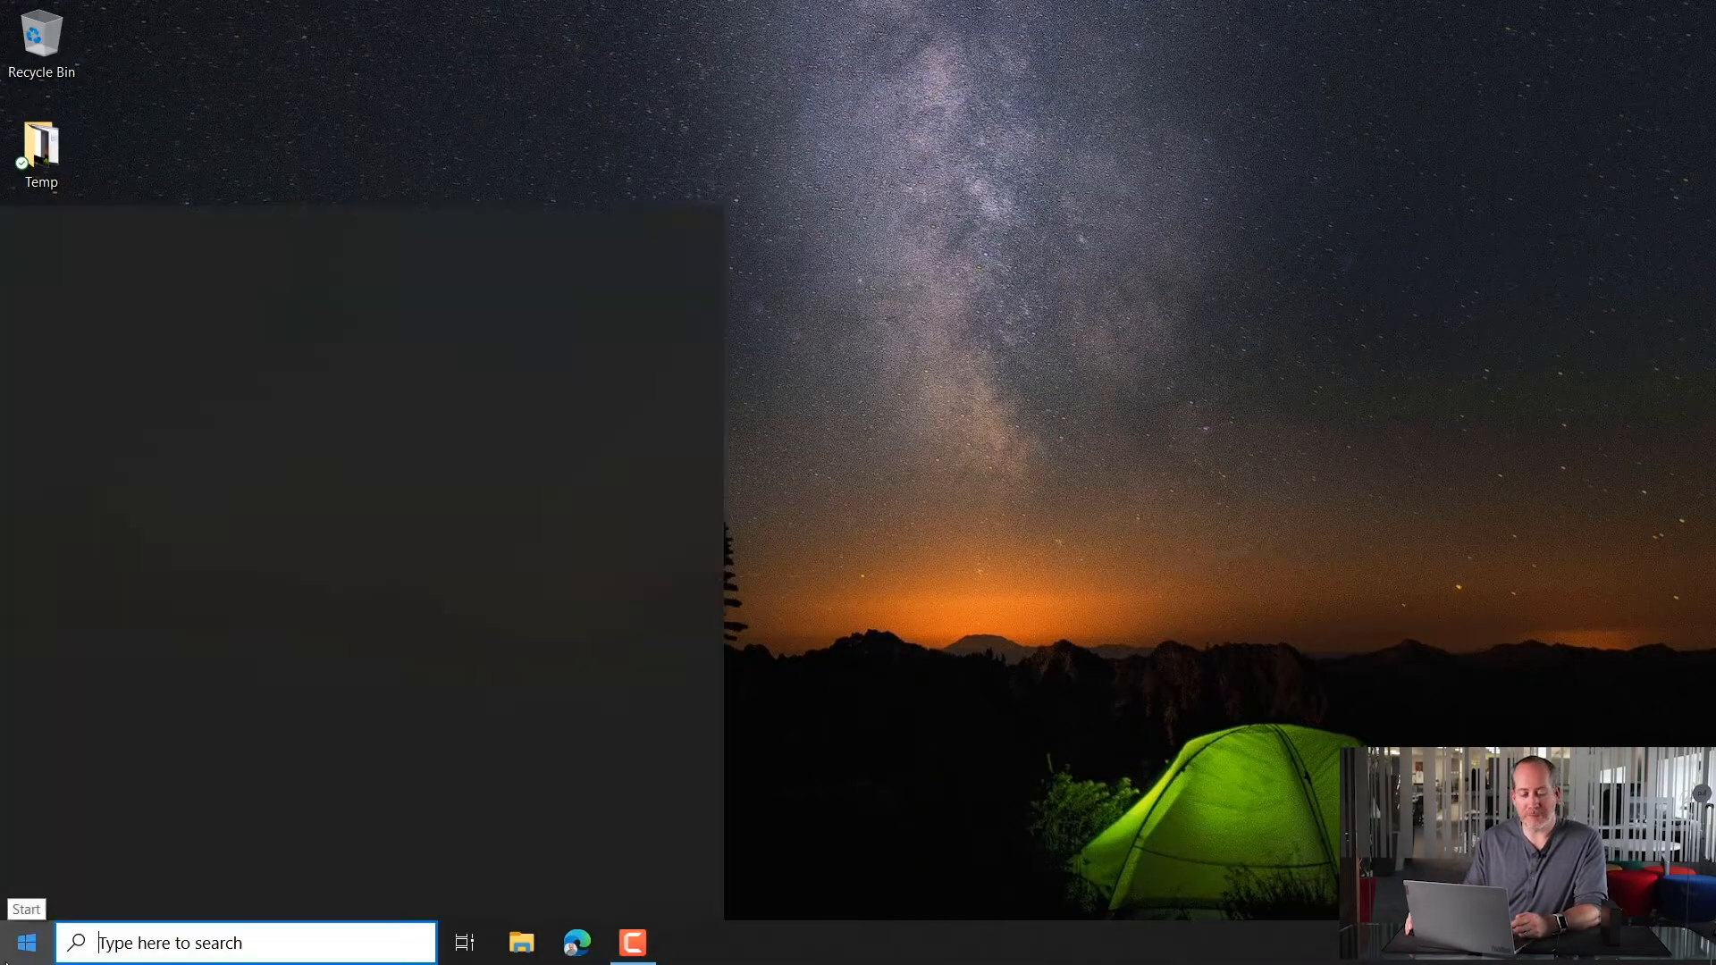
left_click(24, 943)
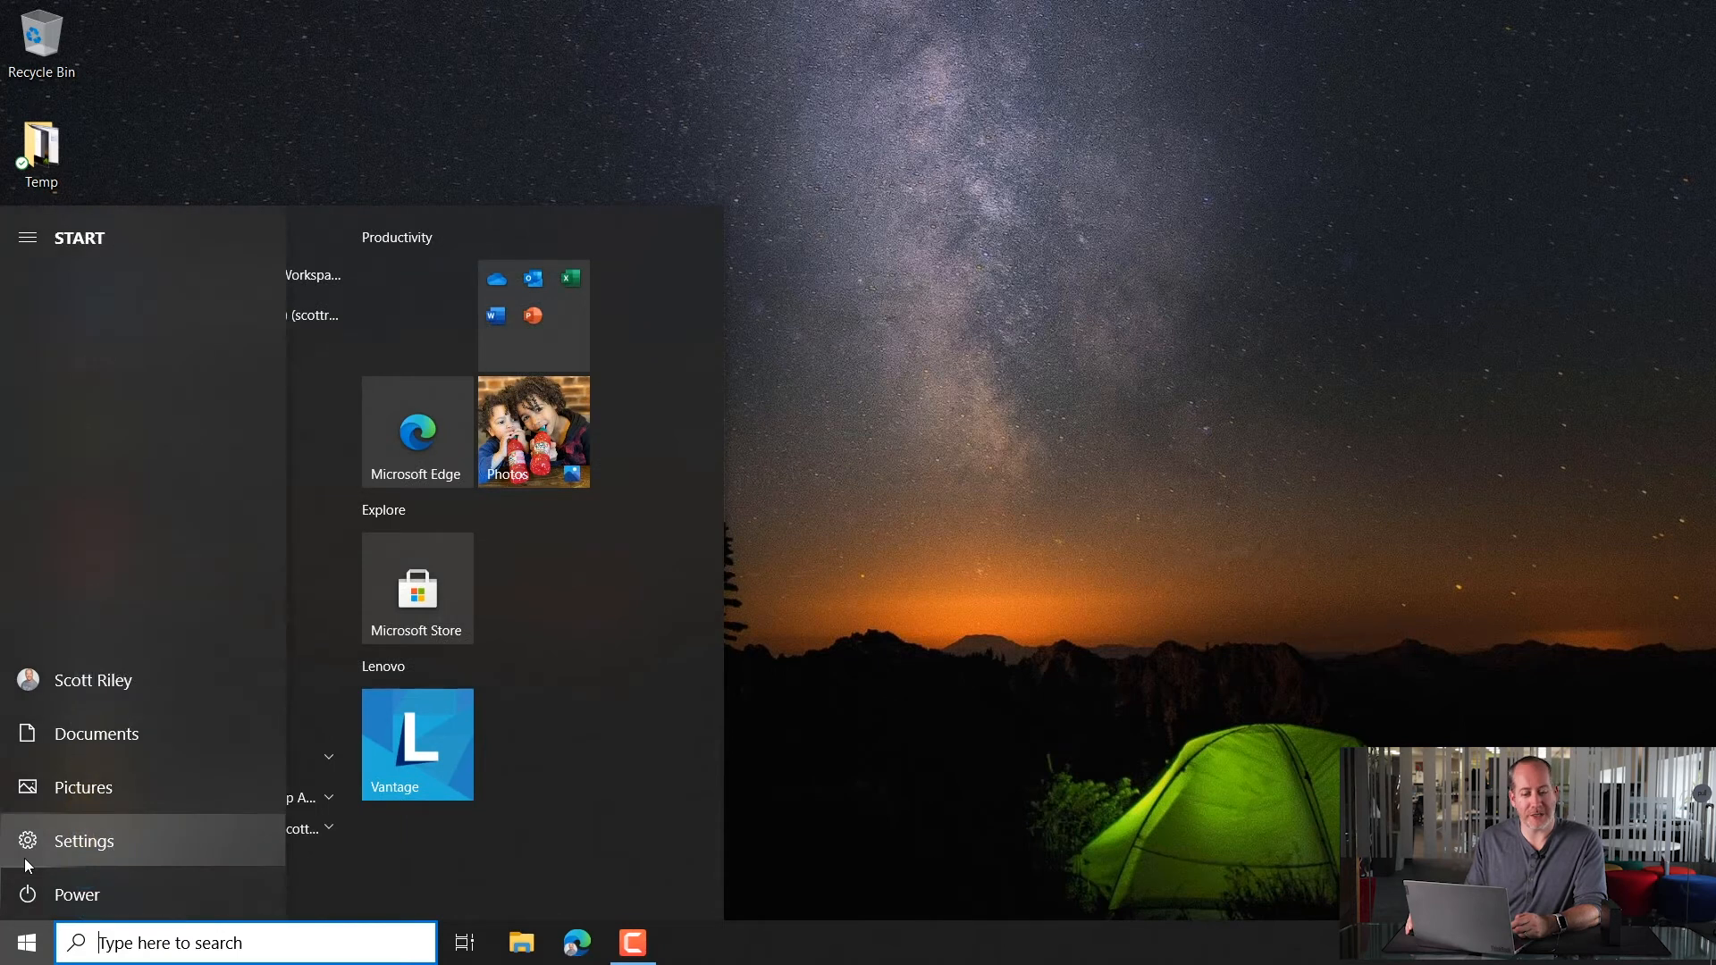
left_click(83, 841)
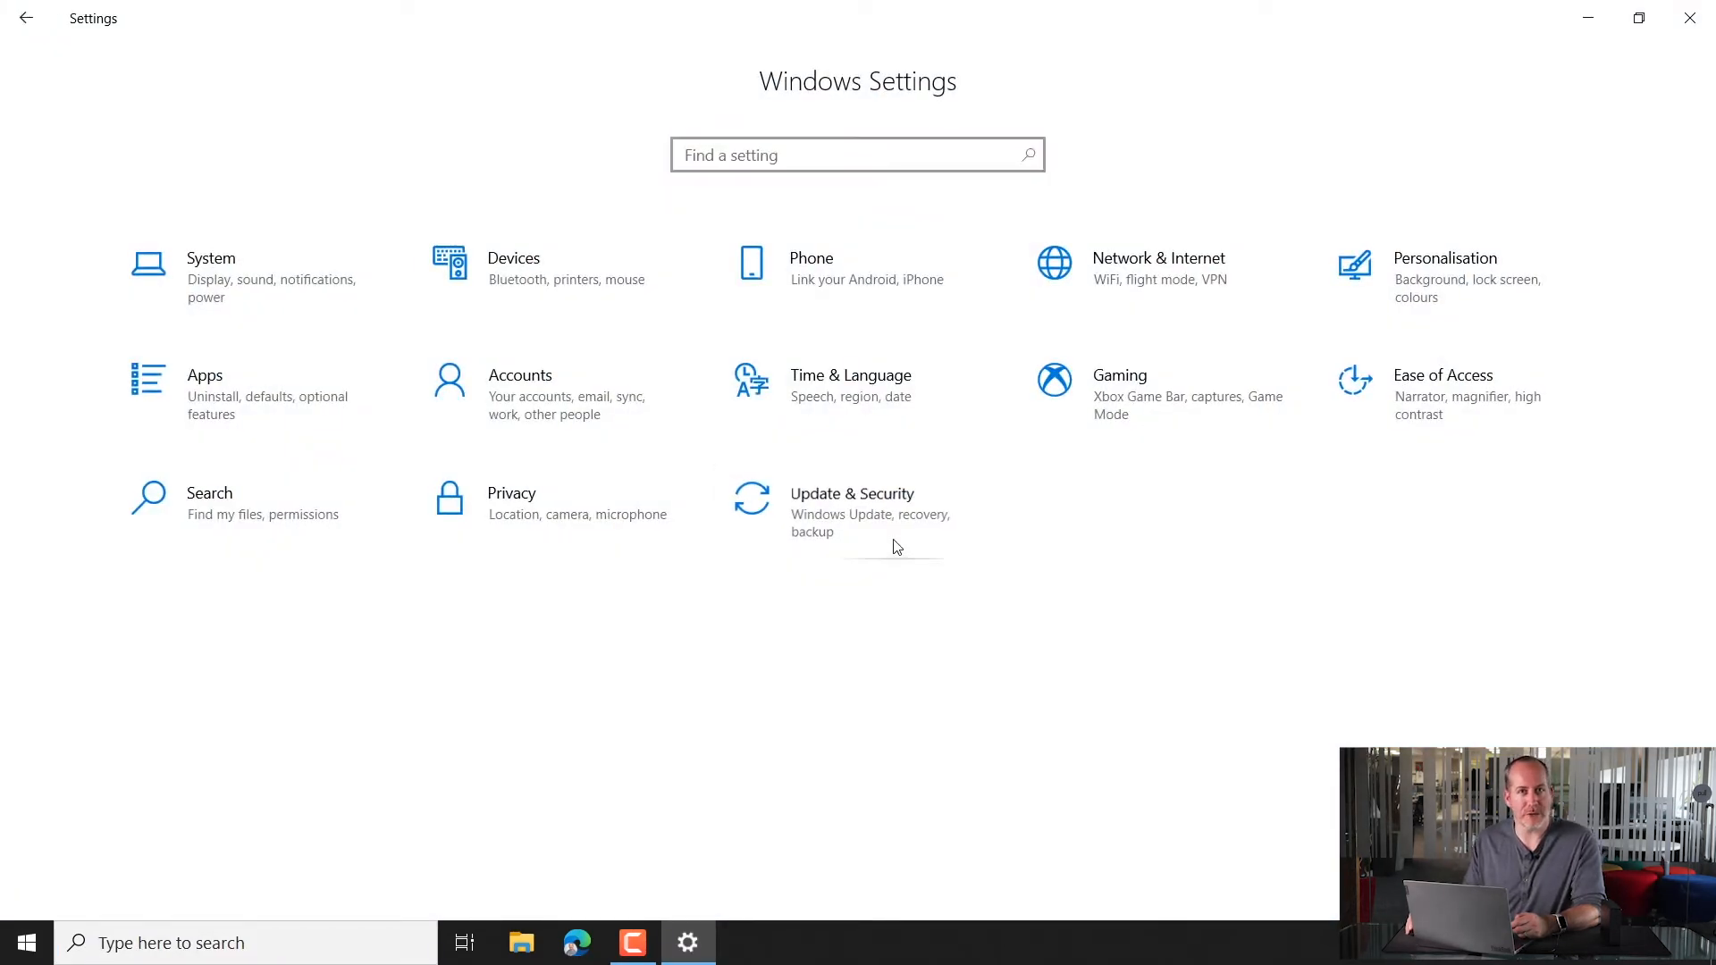
Go to Update & Security and show the Backup page with File History on.
left_click(852, 494)
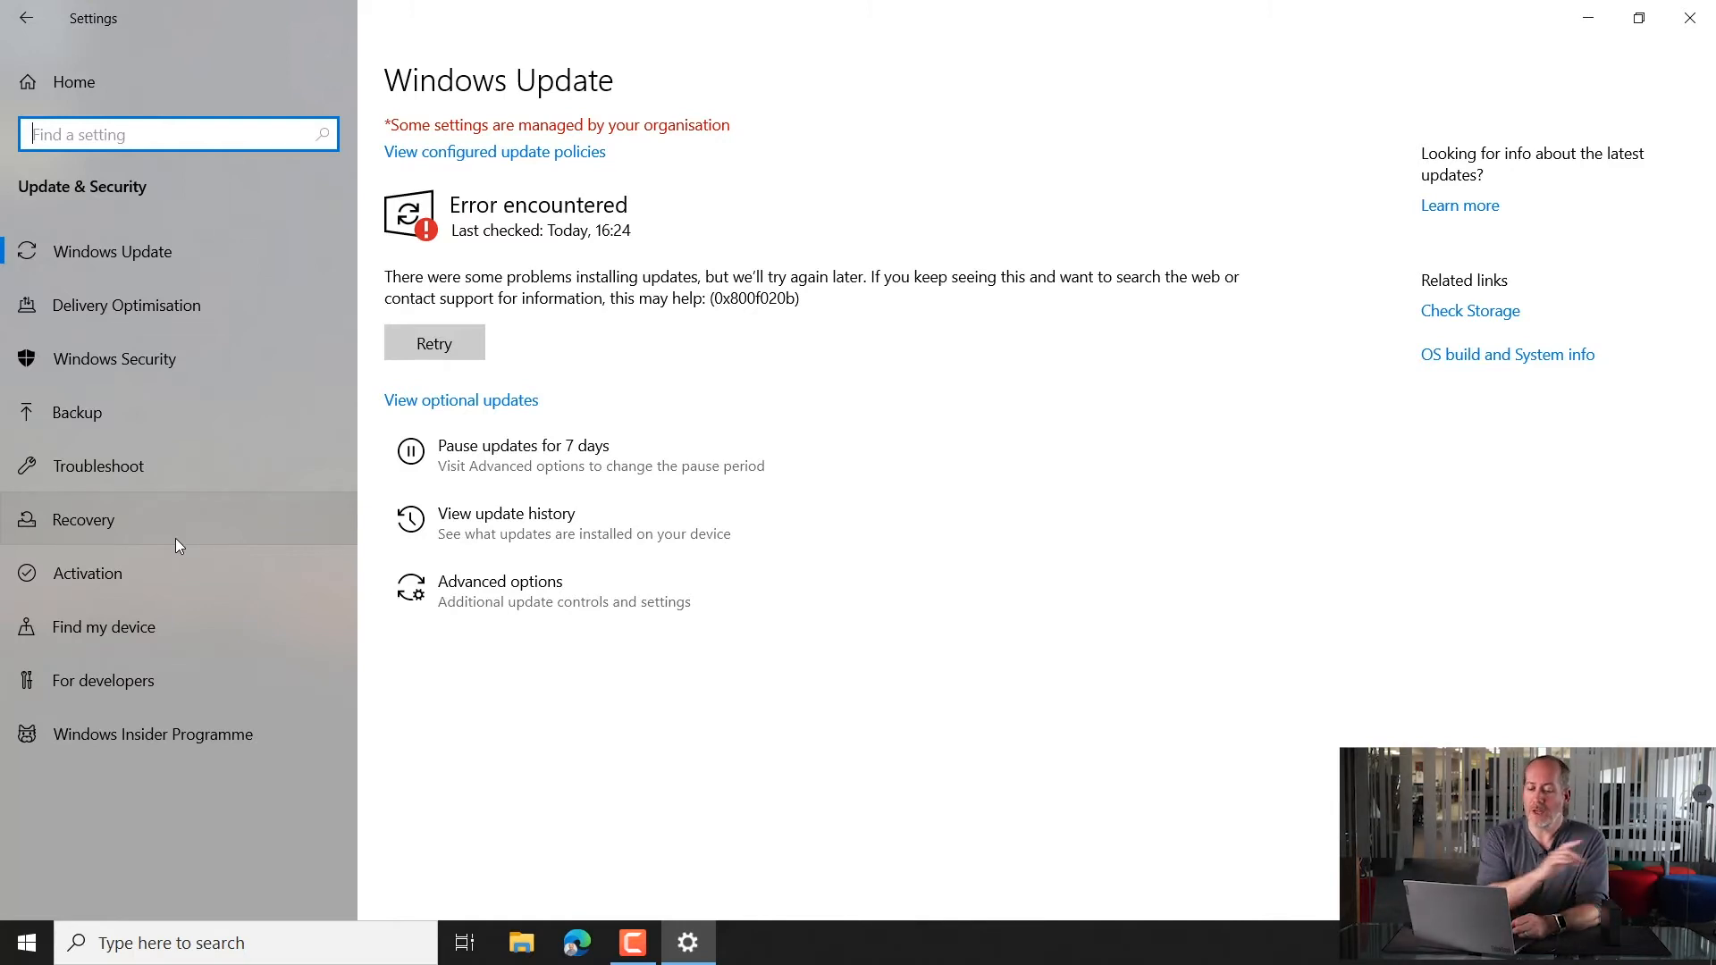
mouse_move(204, 414)
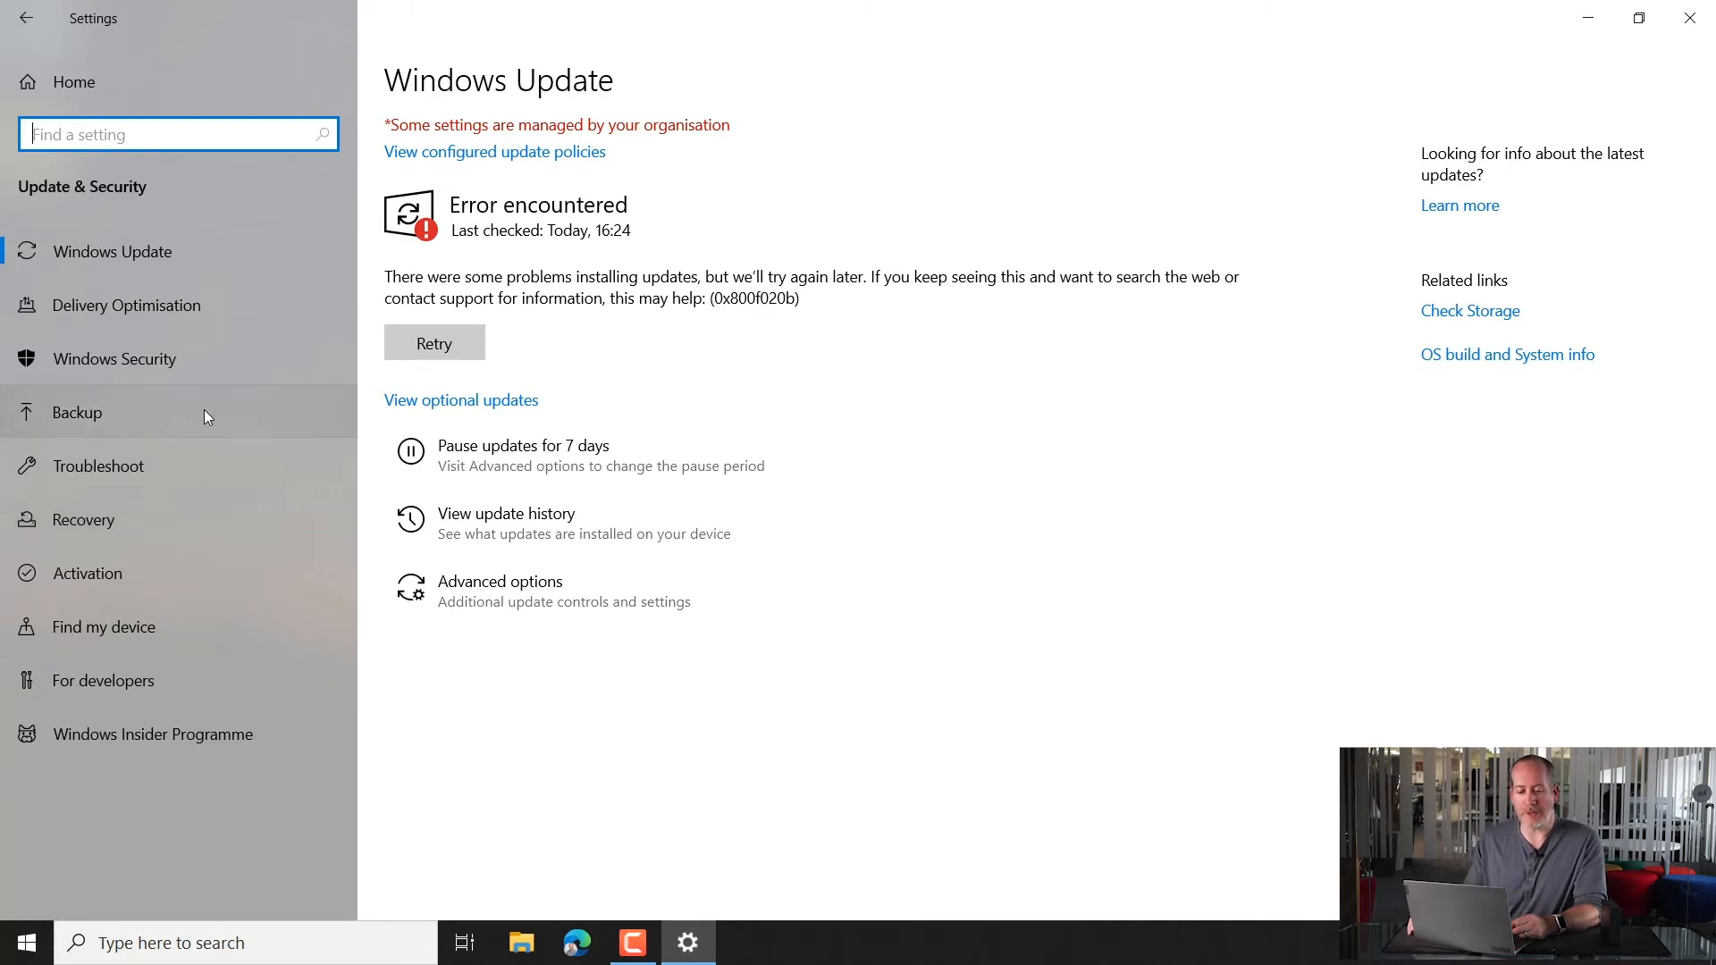
left_click(77, 413)
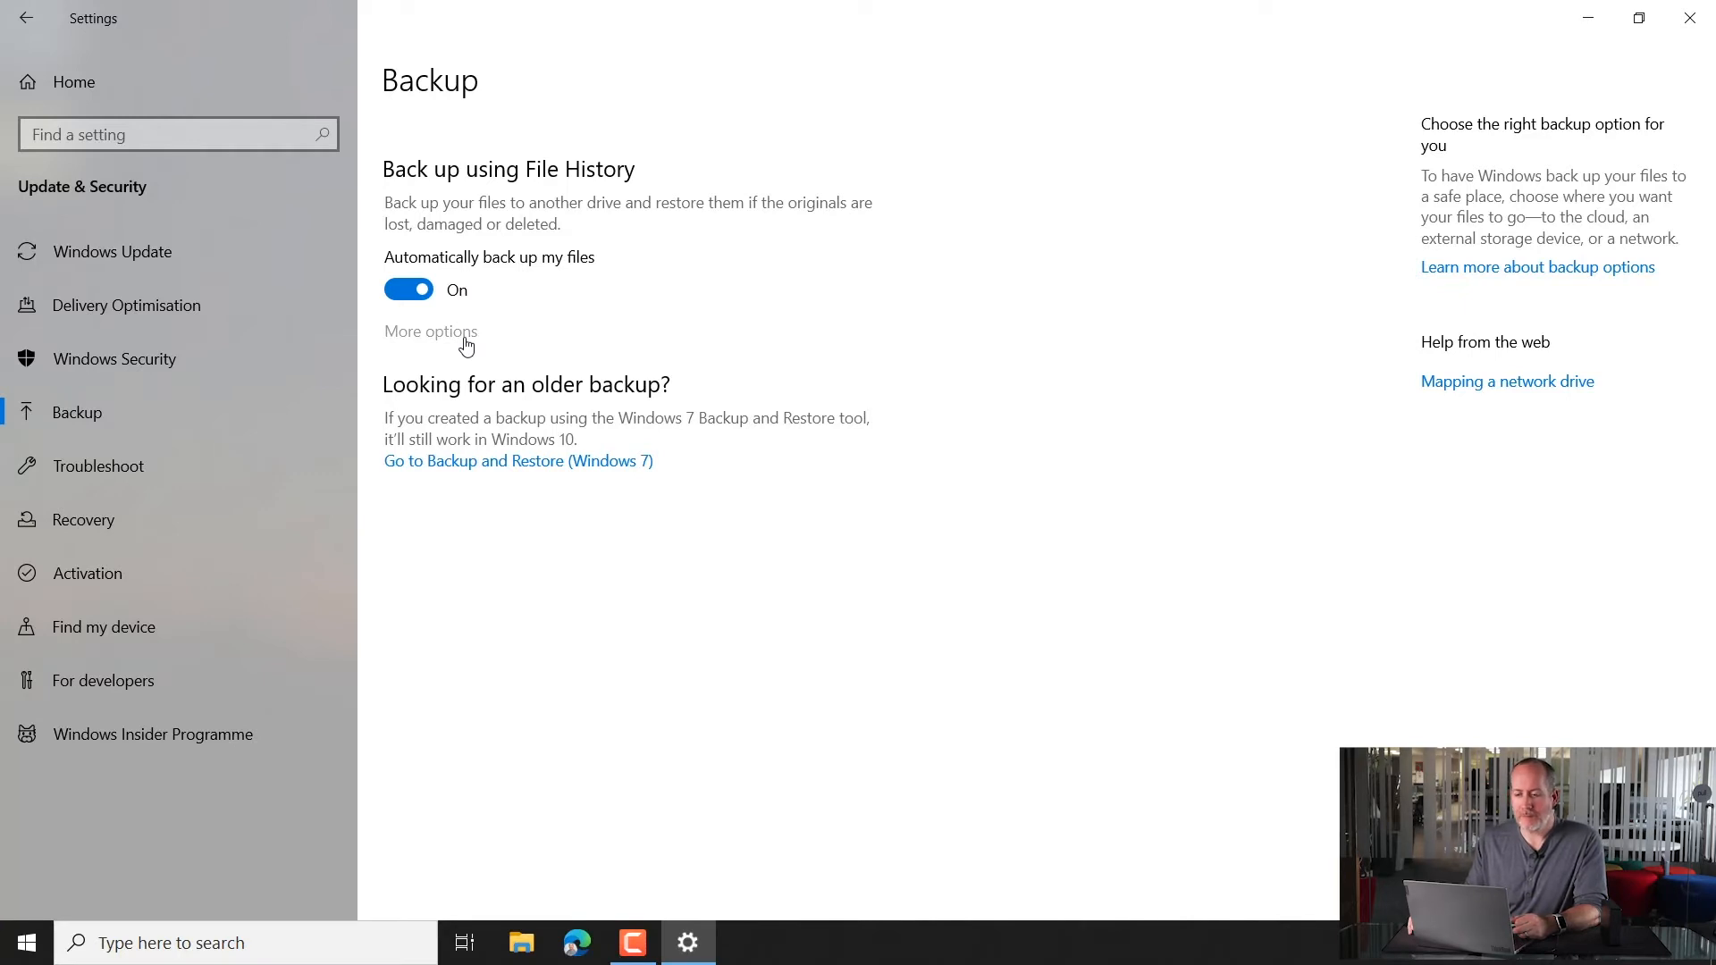
Show File History's More options and scroll down to Related settings.
left_click(430, 331)
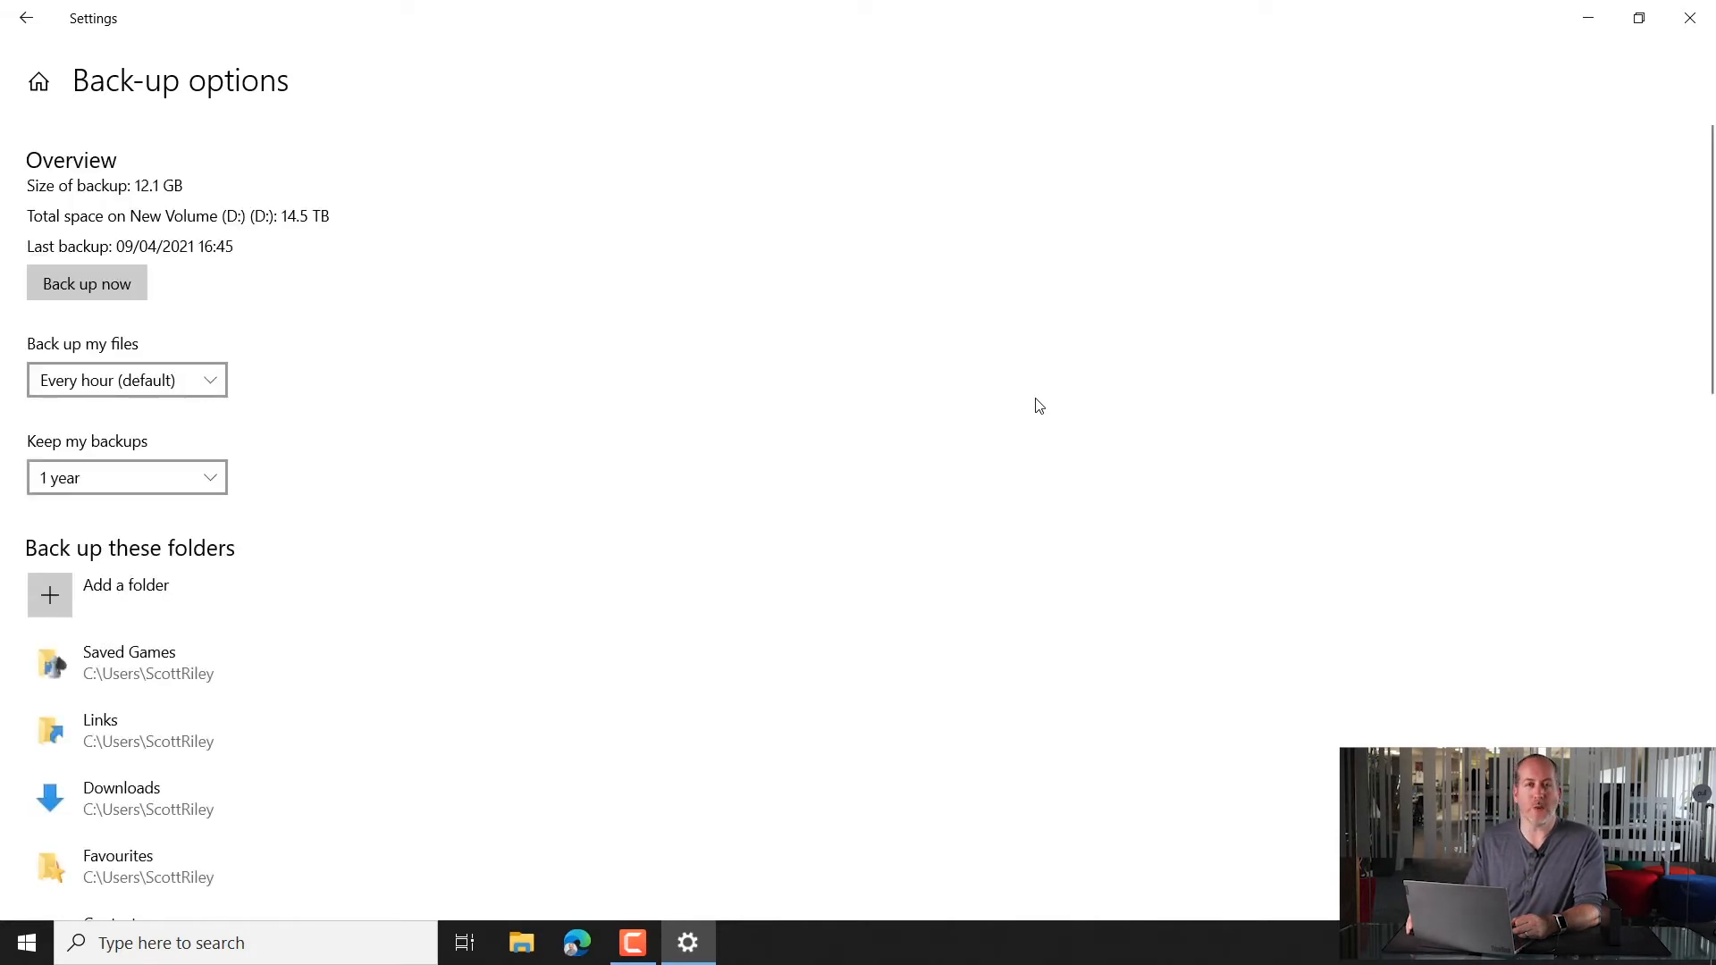
mouse_move(172, 226)
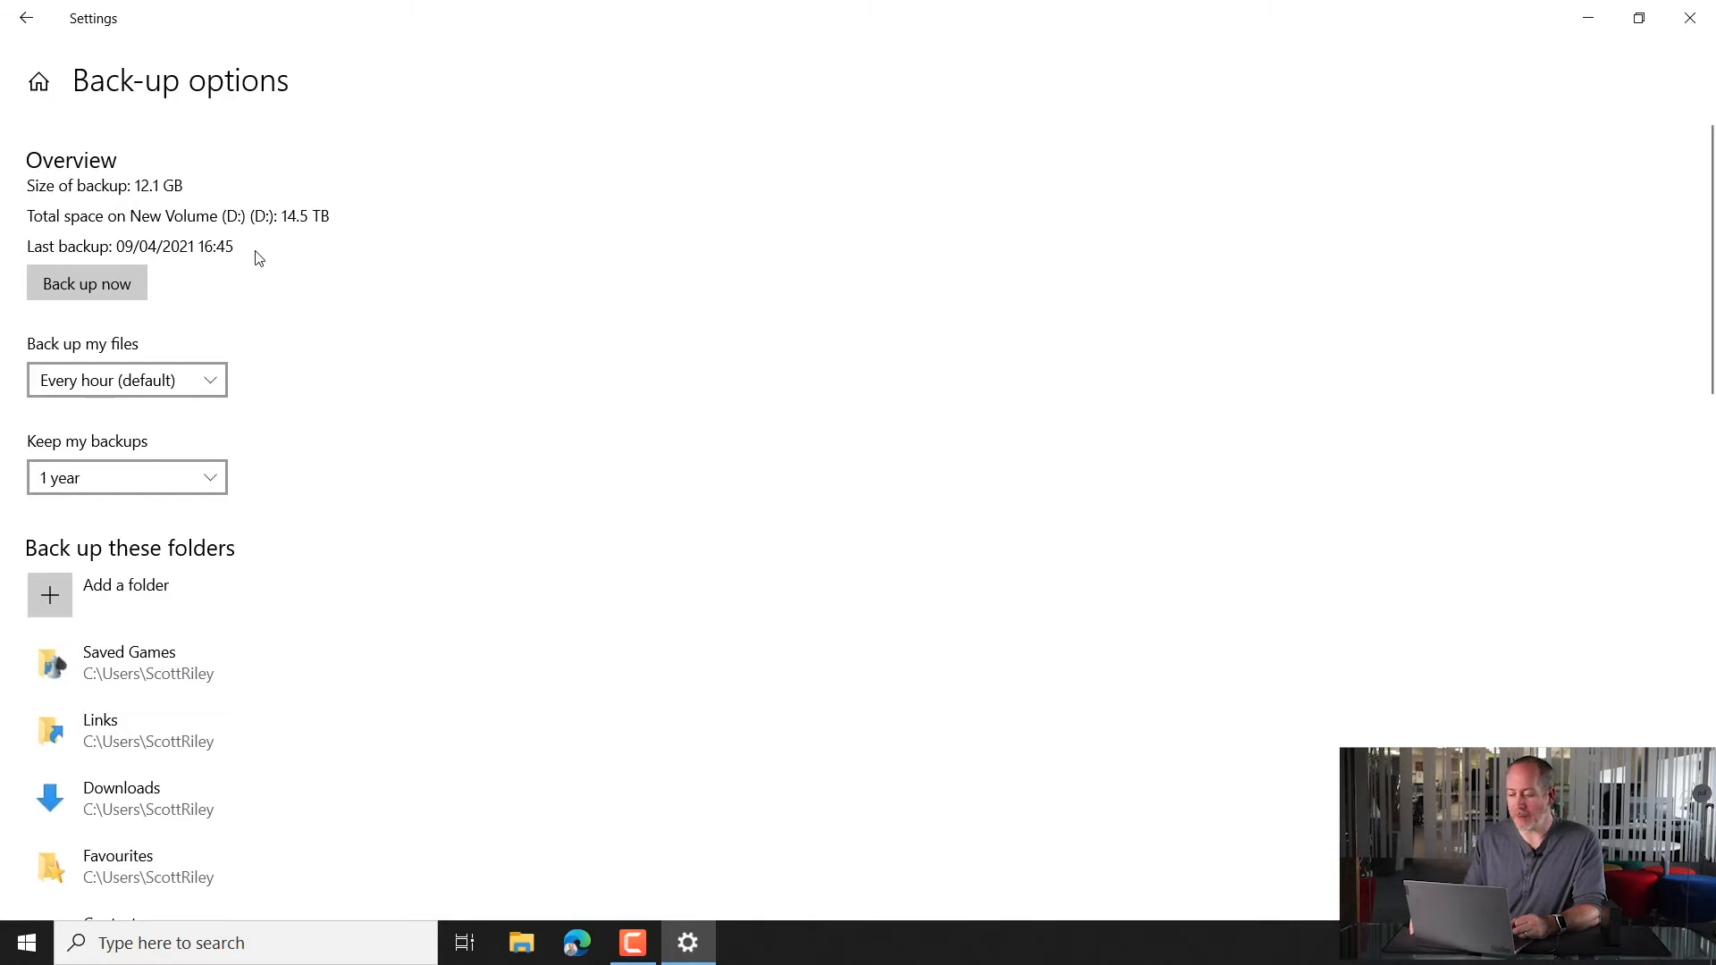
mouse_move(547, 331)
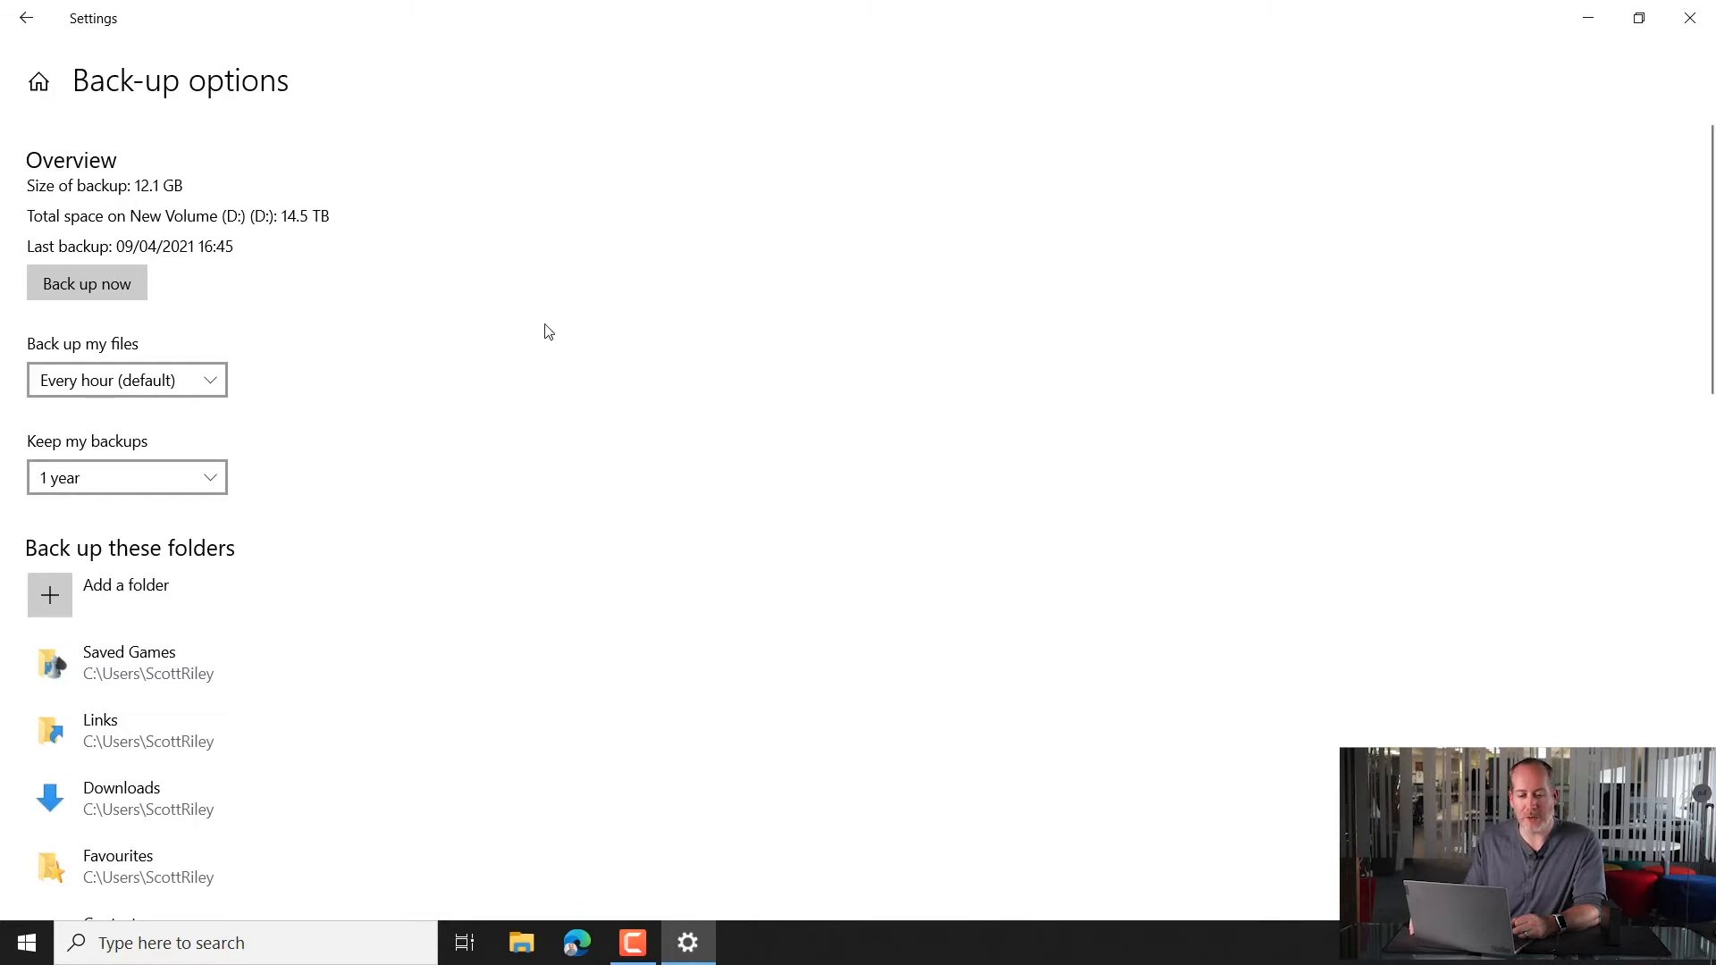
scroll("down", 3)
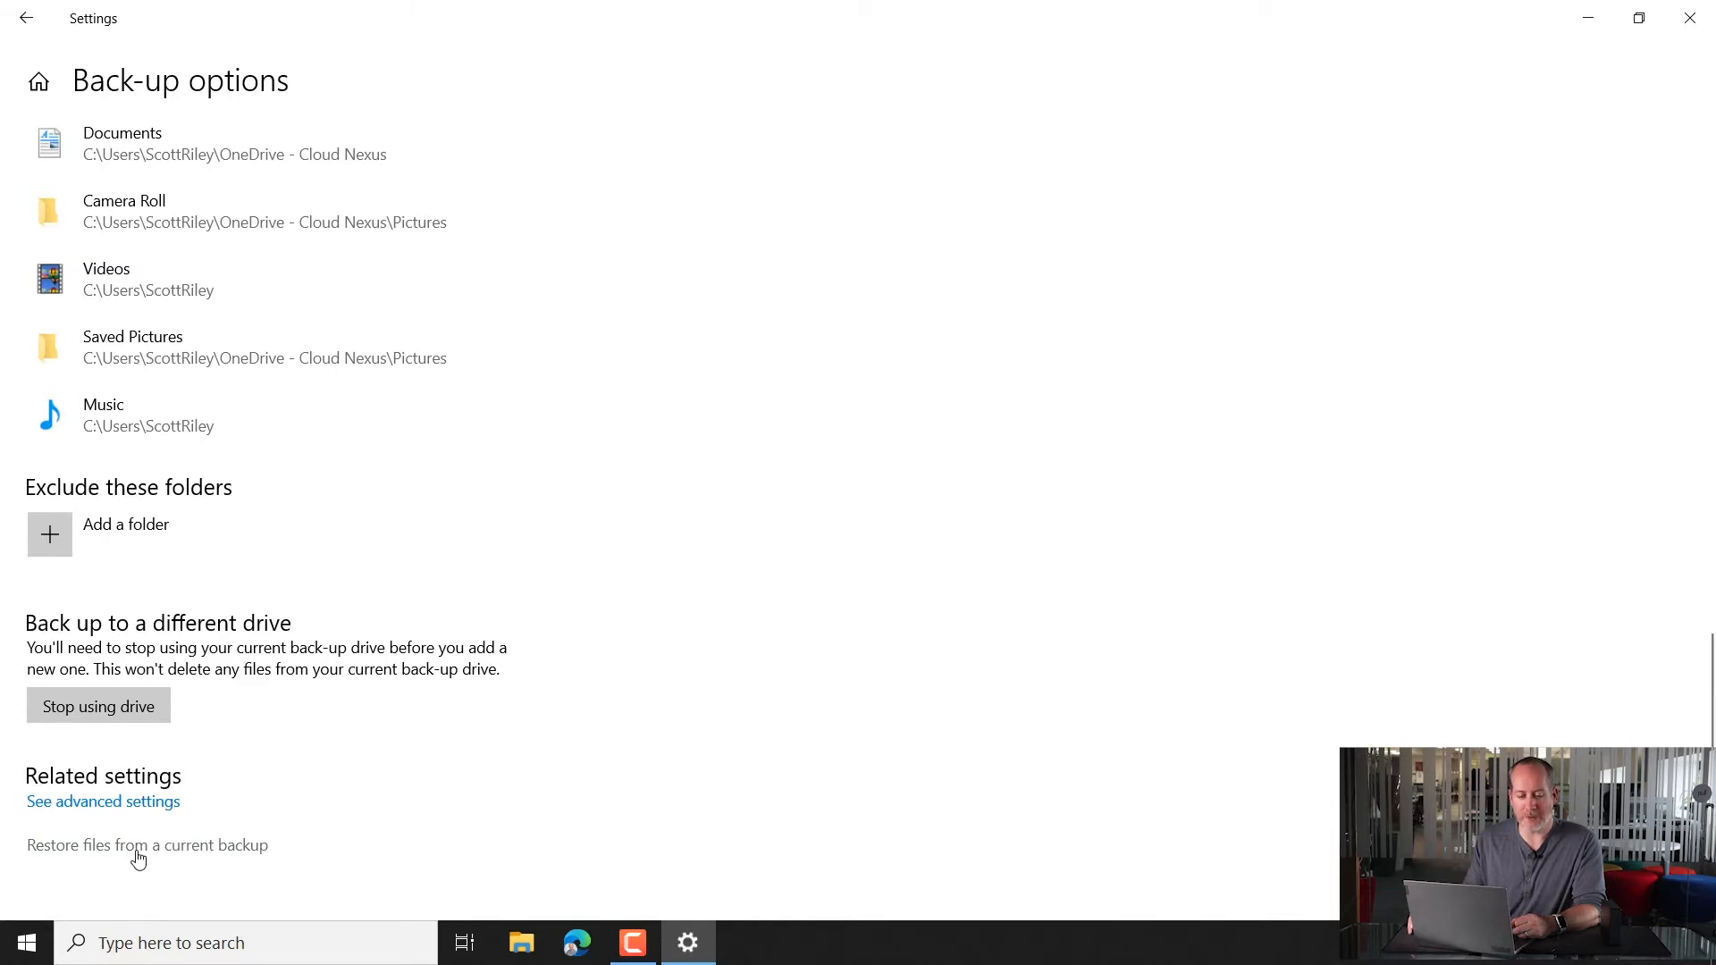
Open the 9 April 2021 16:45 backup via 'Restore files from a current backup'.
left_click(147, 845)
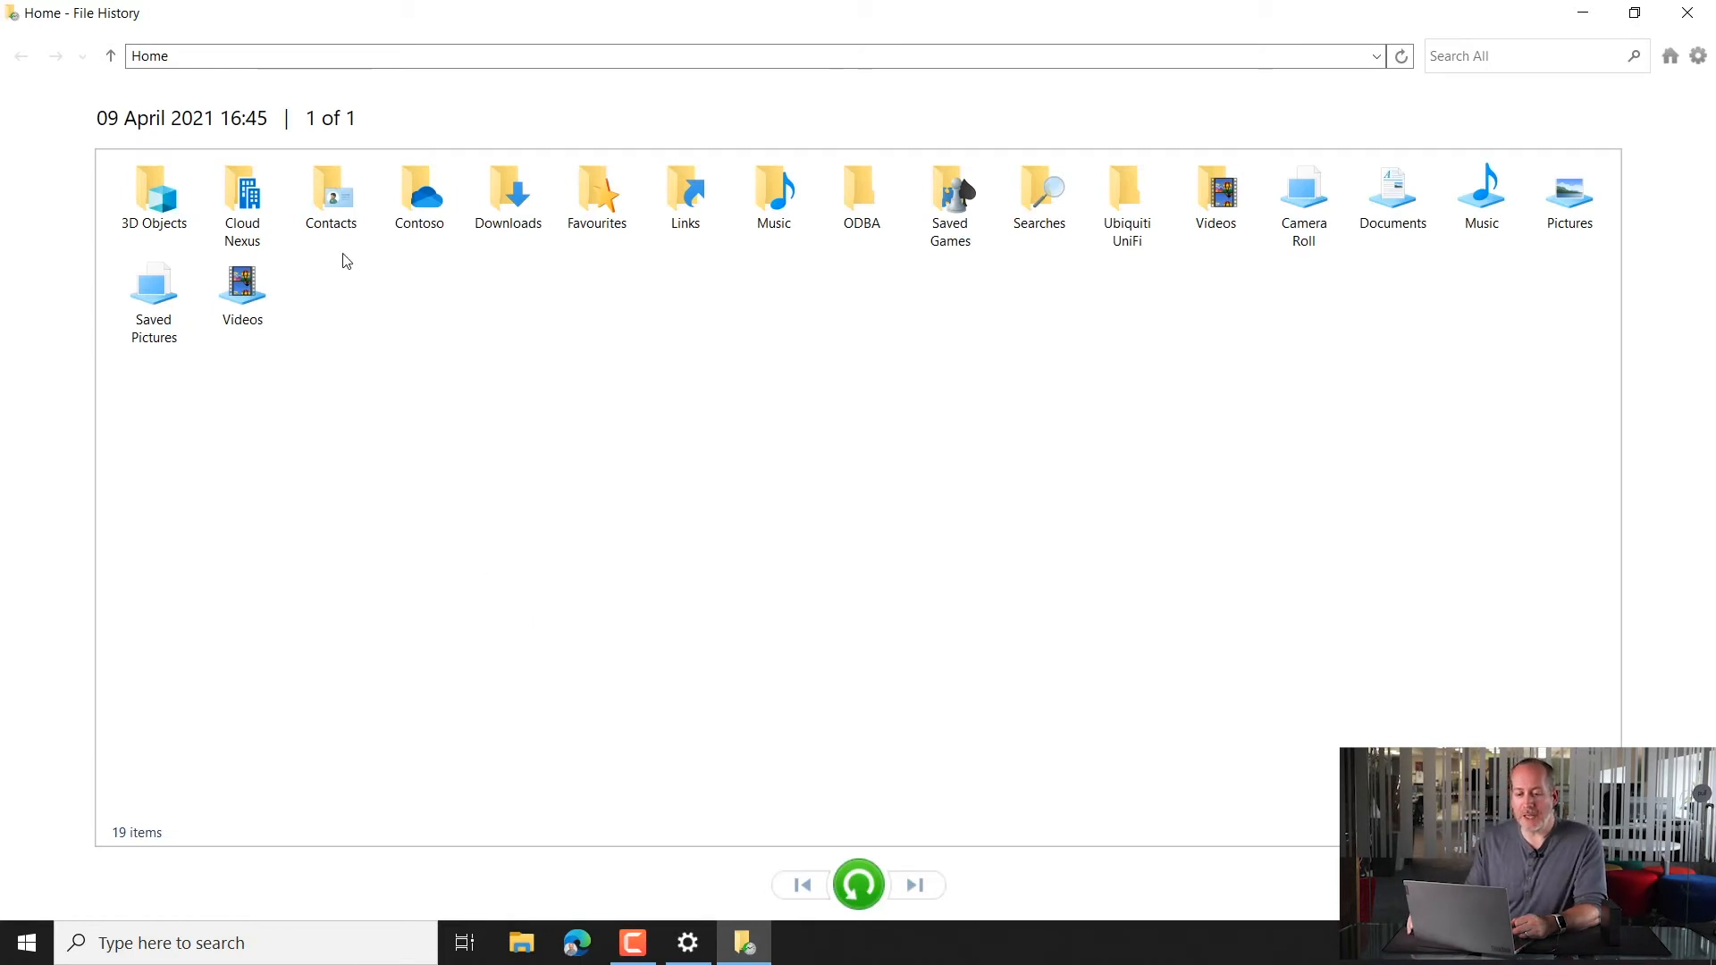
left_click(1481, 197)
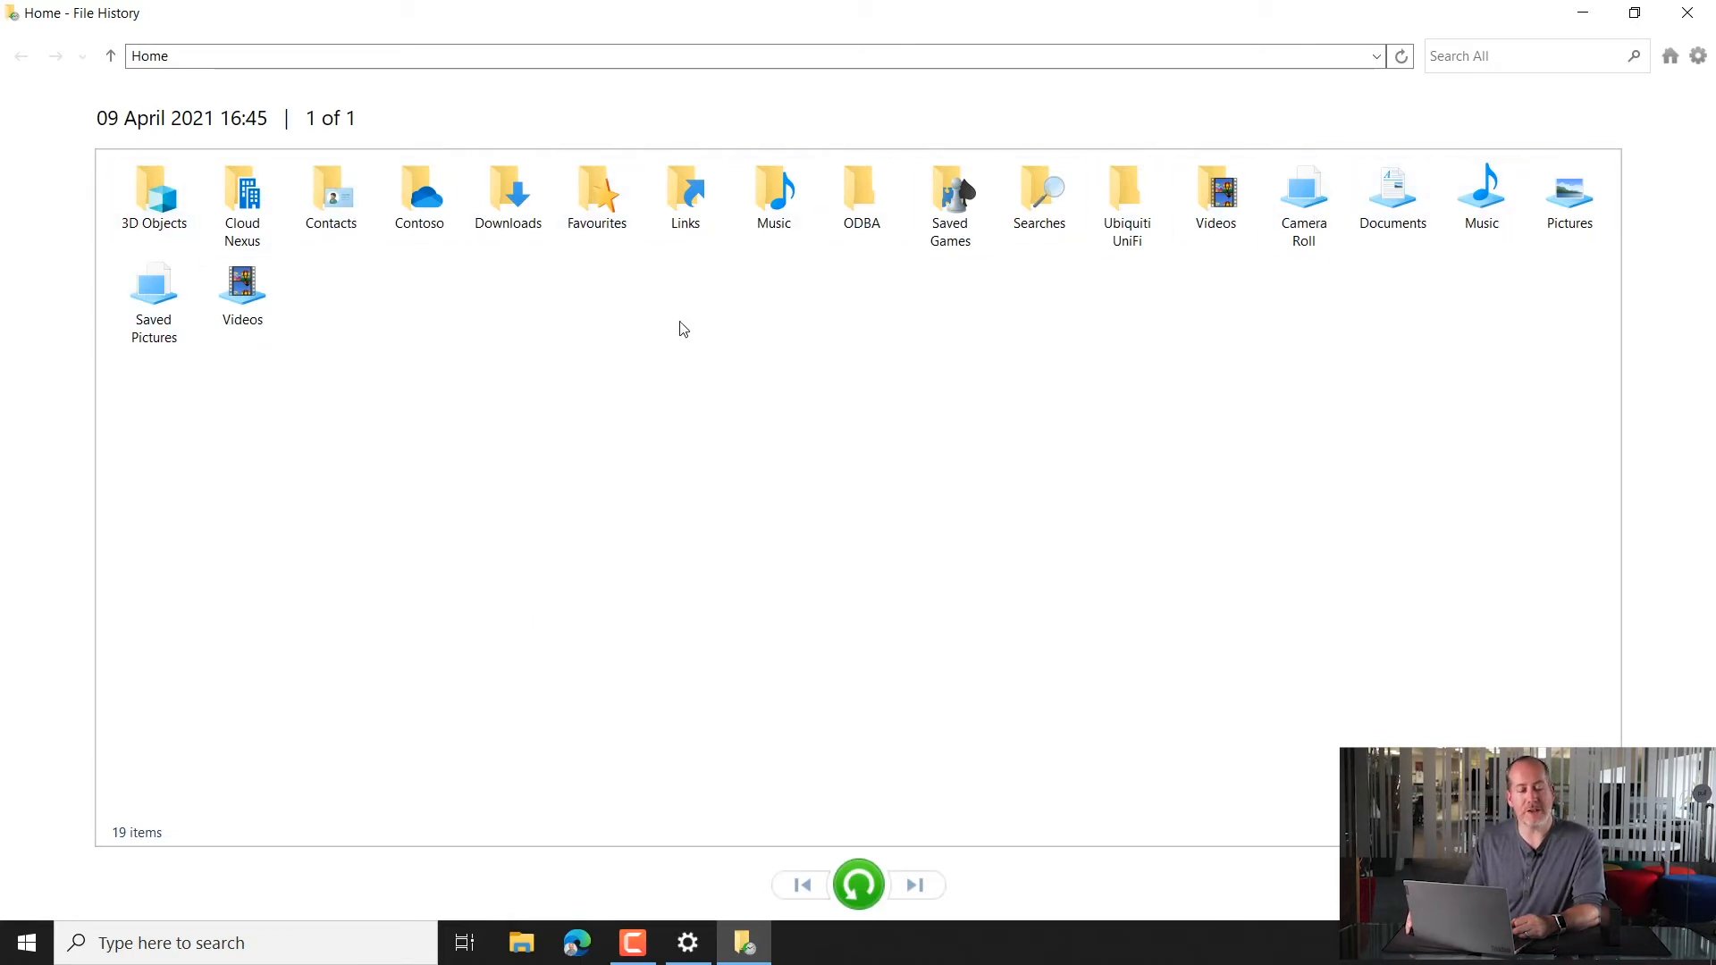
mouse_move(243, 128)
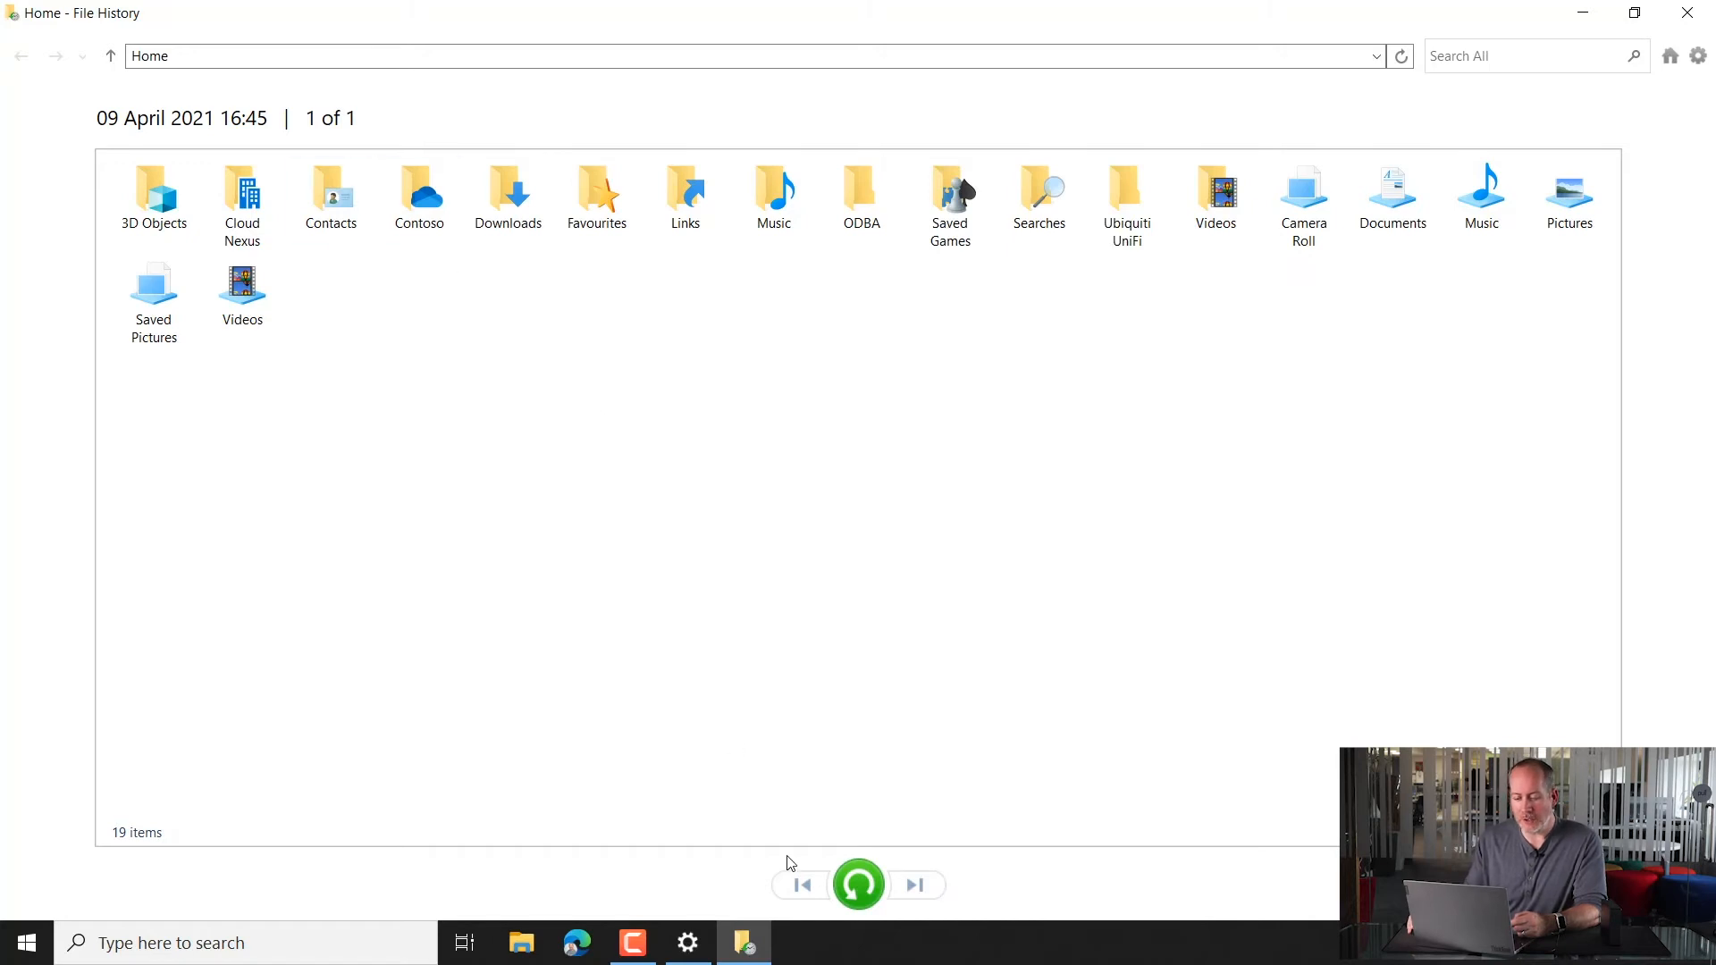
mouse_move(801, 884)
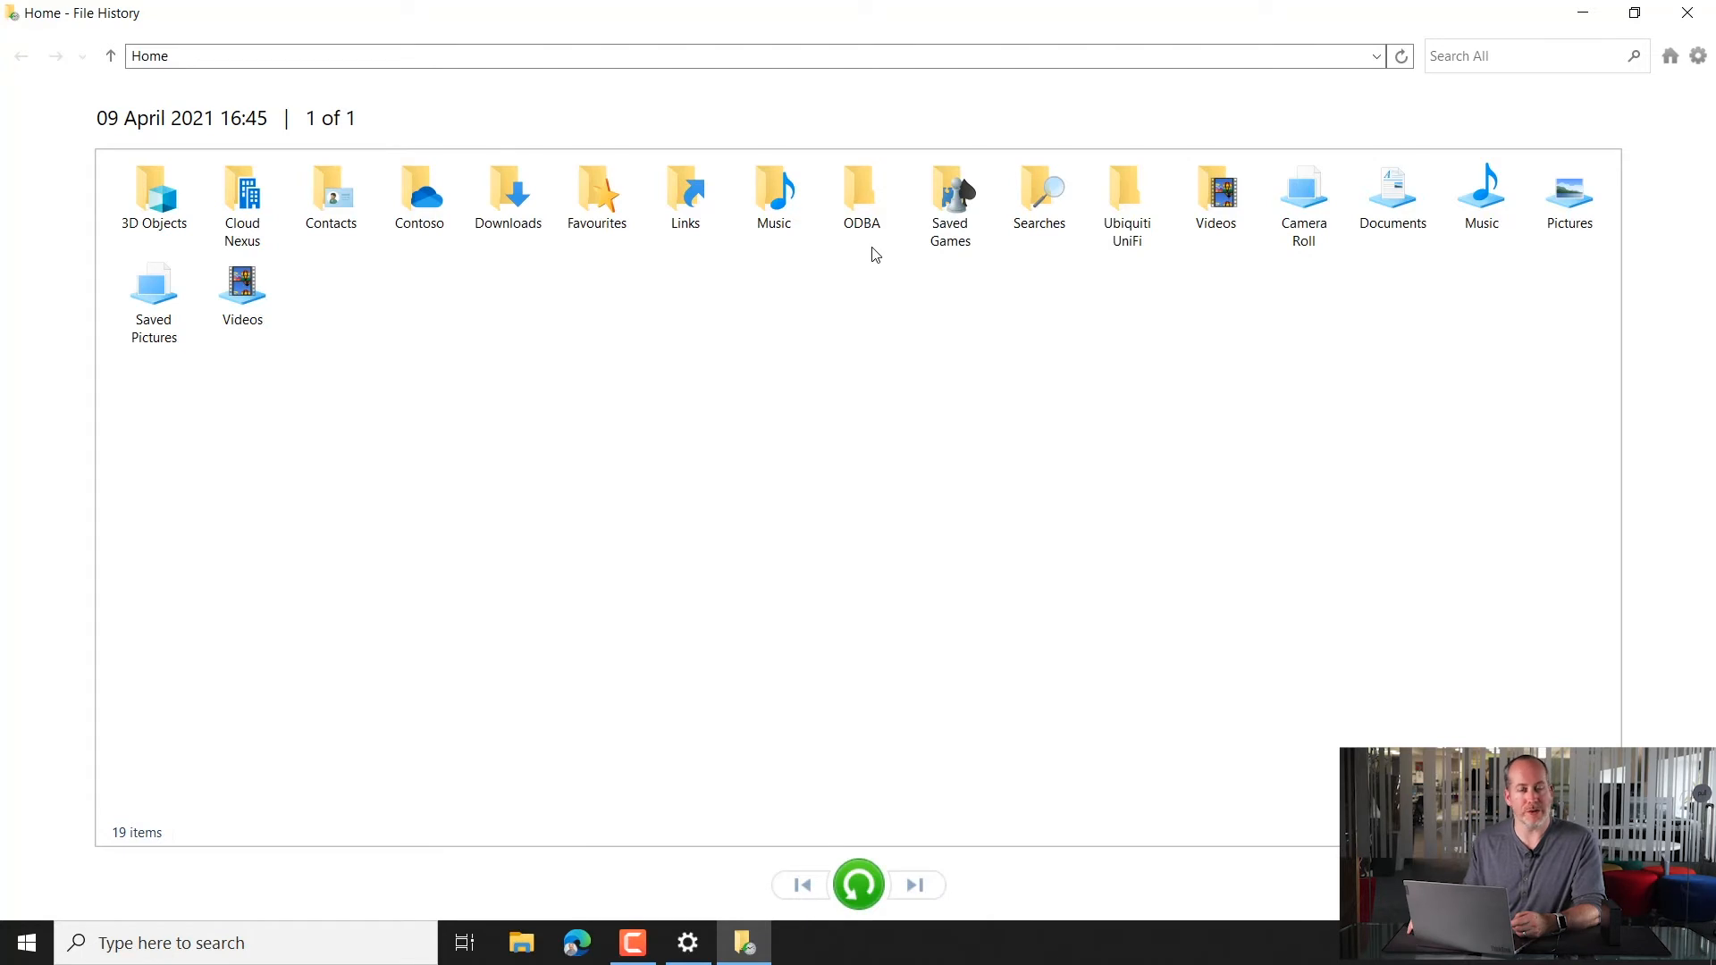
mouse_move(569, 196)
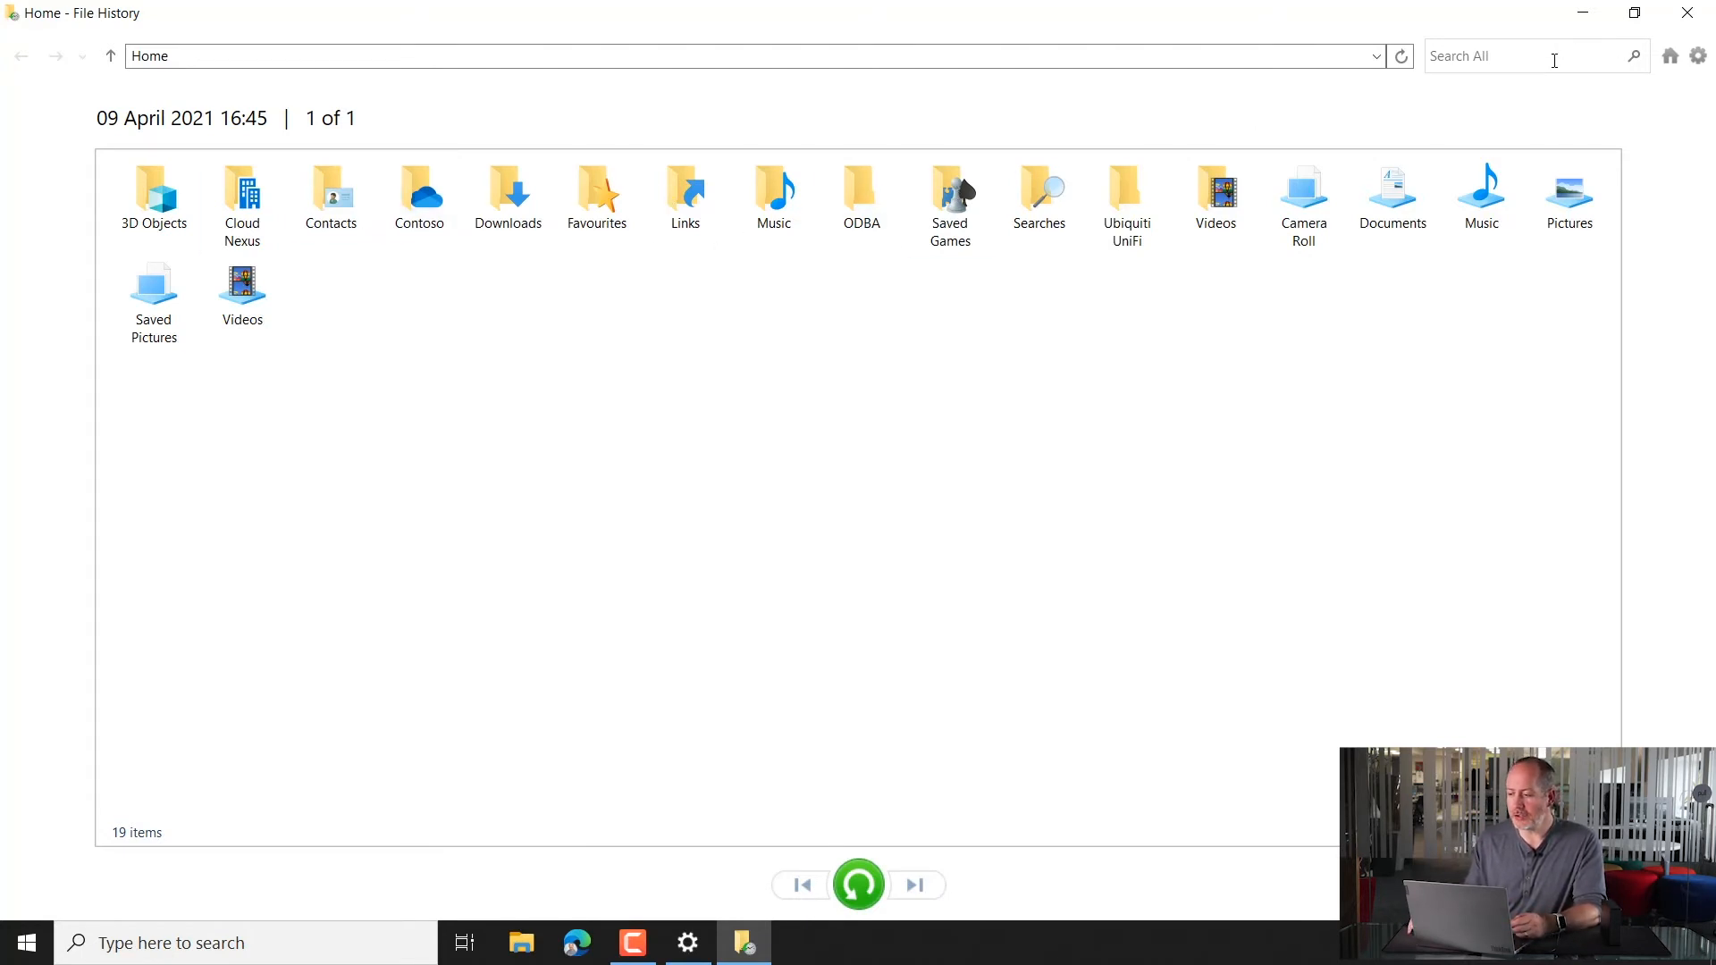
Search the backup for 'm365' and preview M365 SKU Comparison.pdf.
left_click(1532, 55)
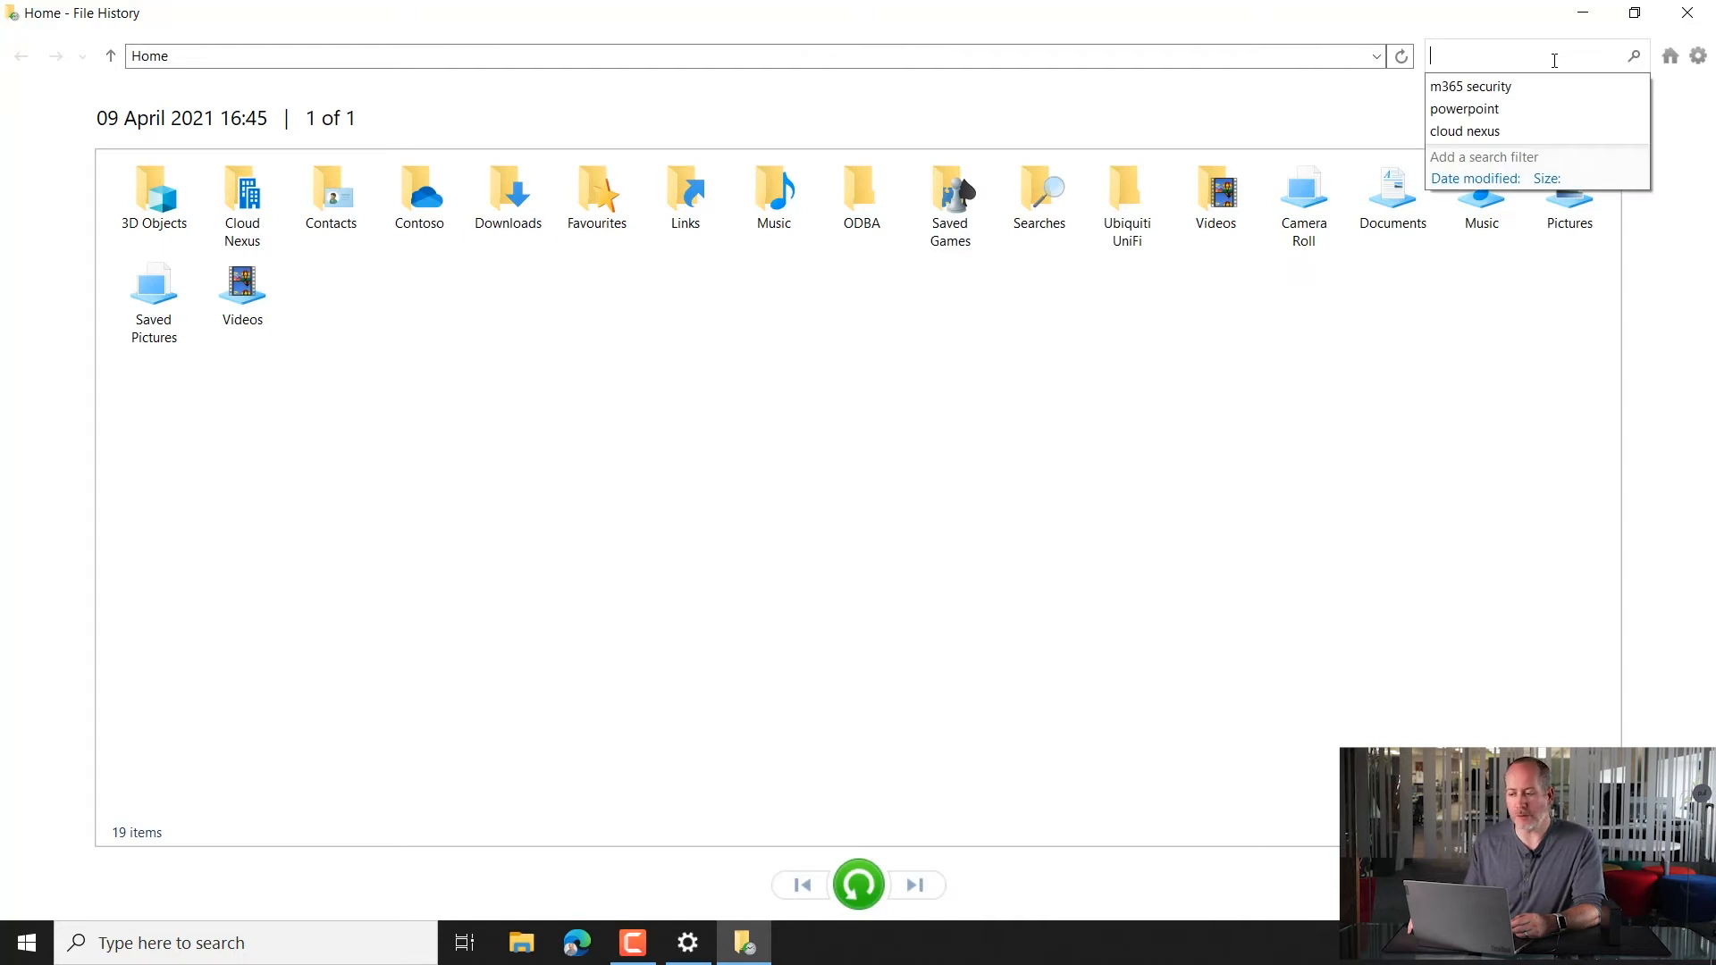
type("m365 sku")
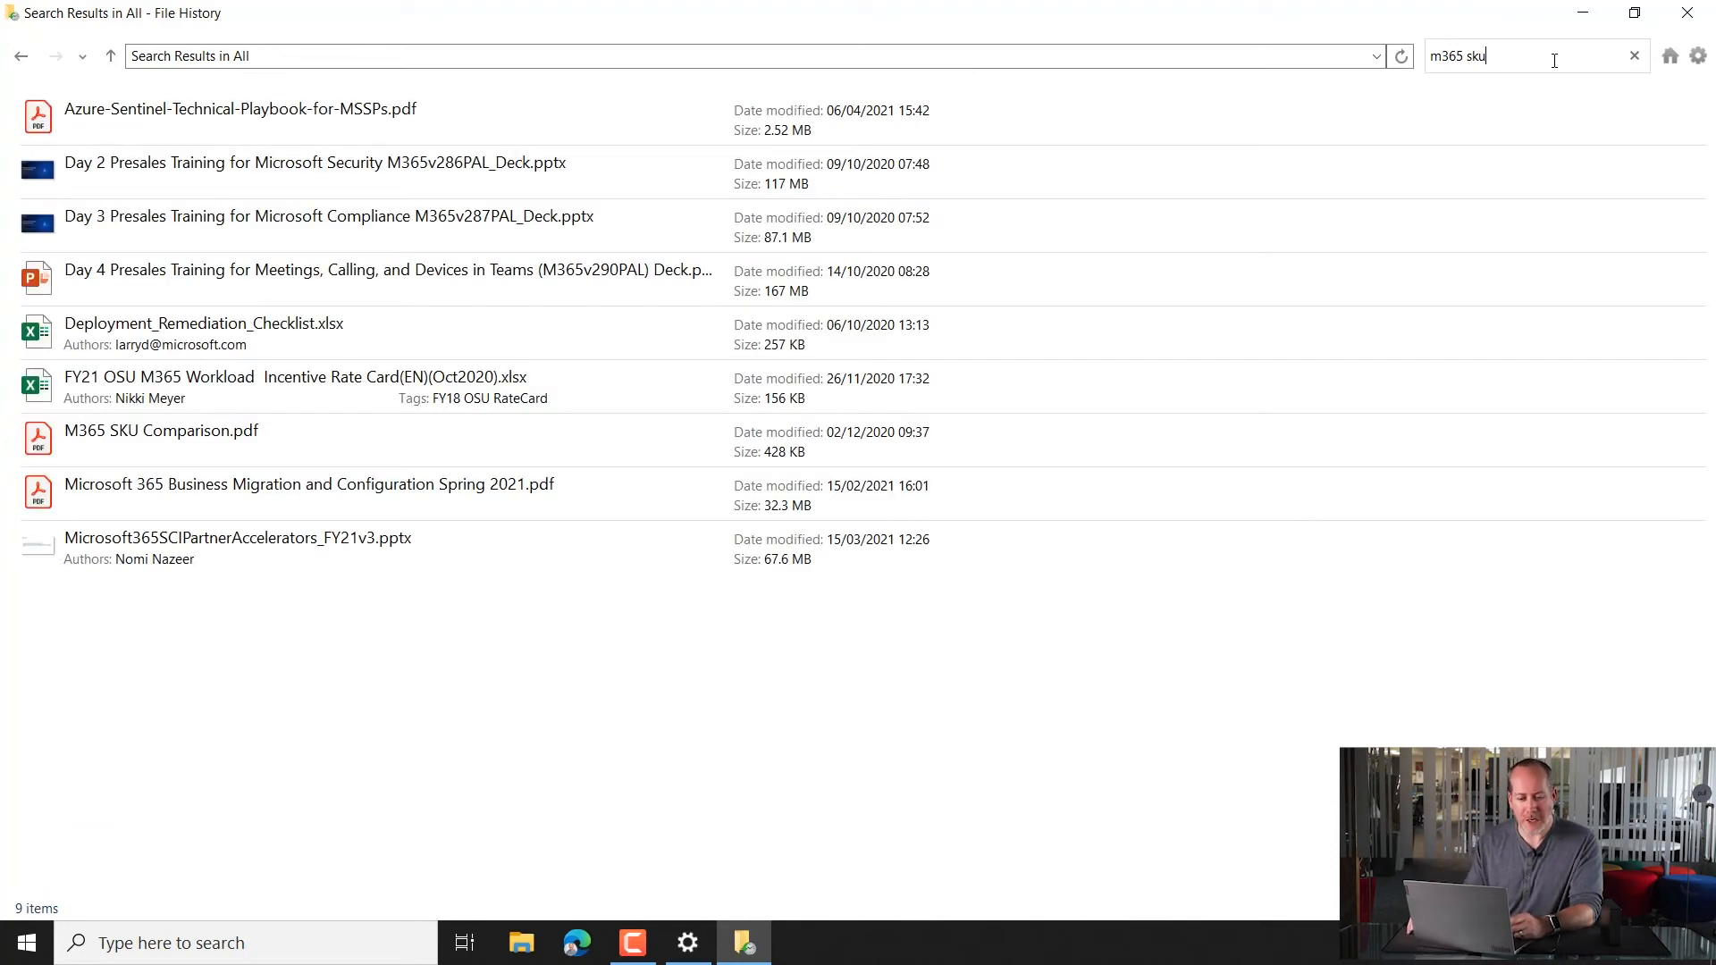
left_click(161, 430)
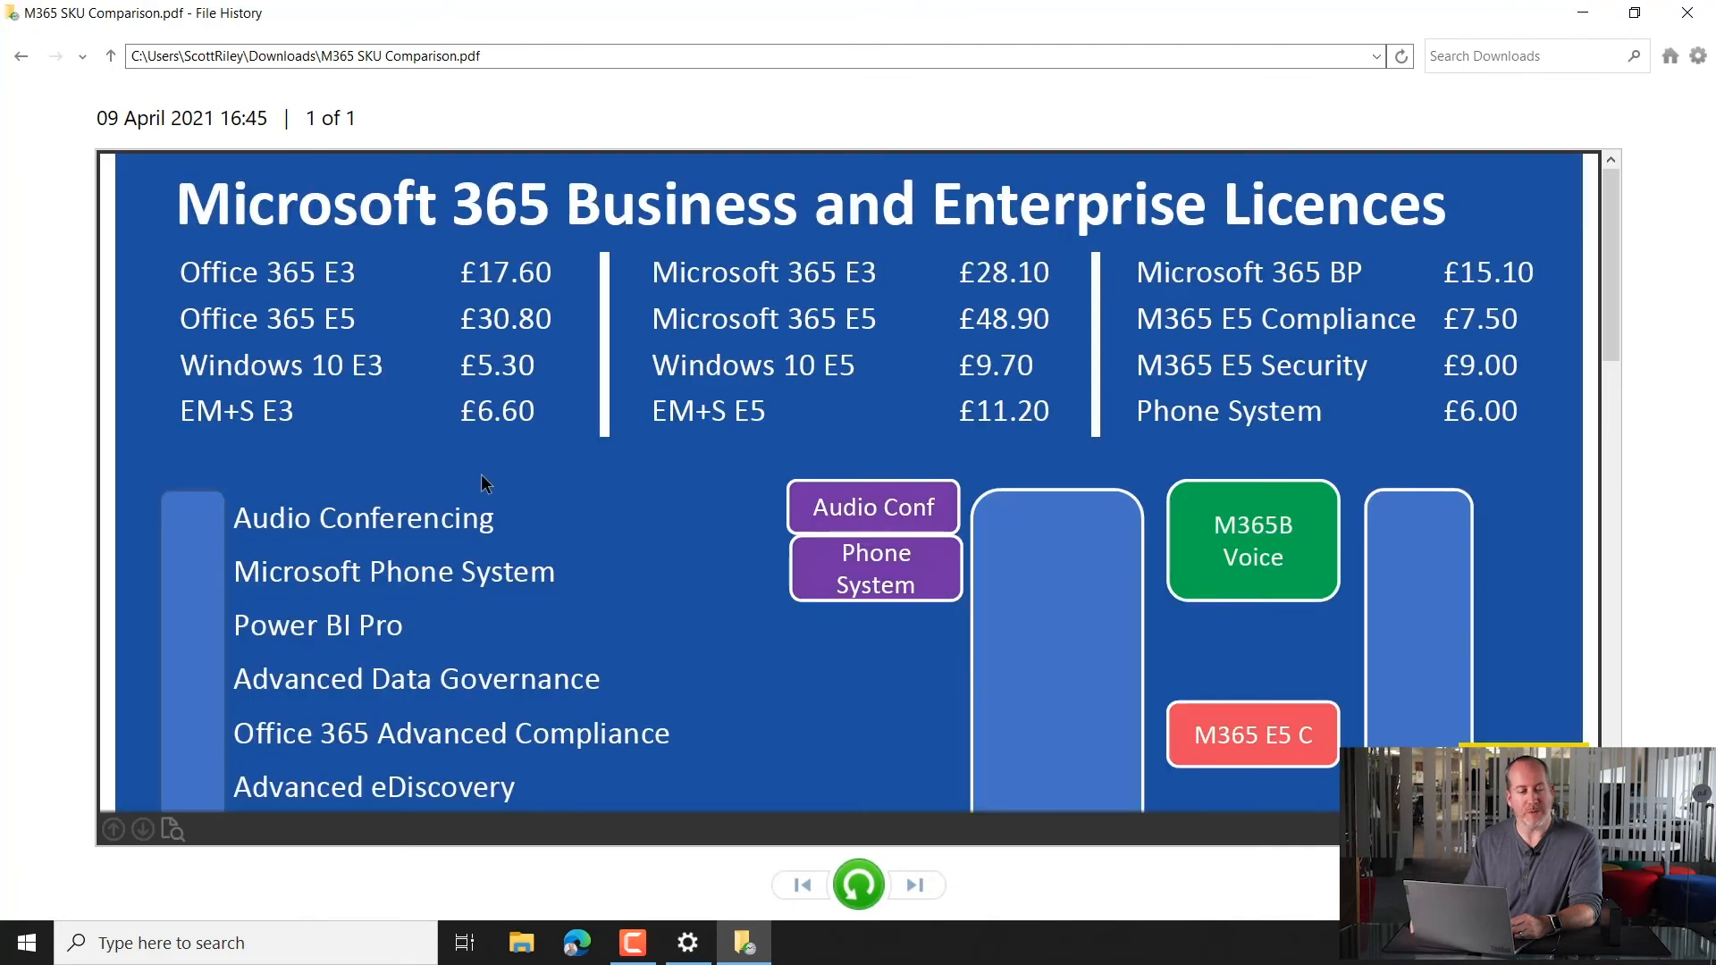
scroll("down", 3)
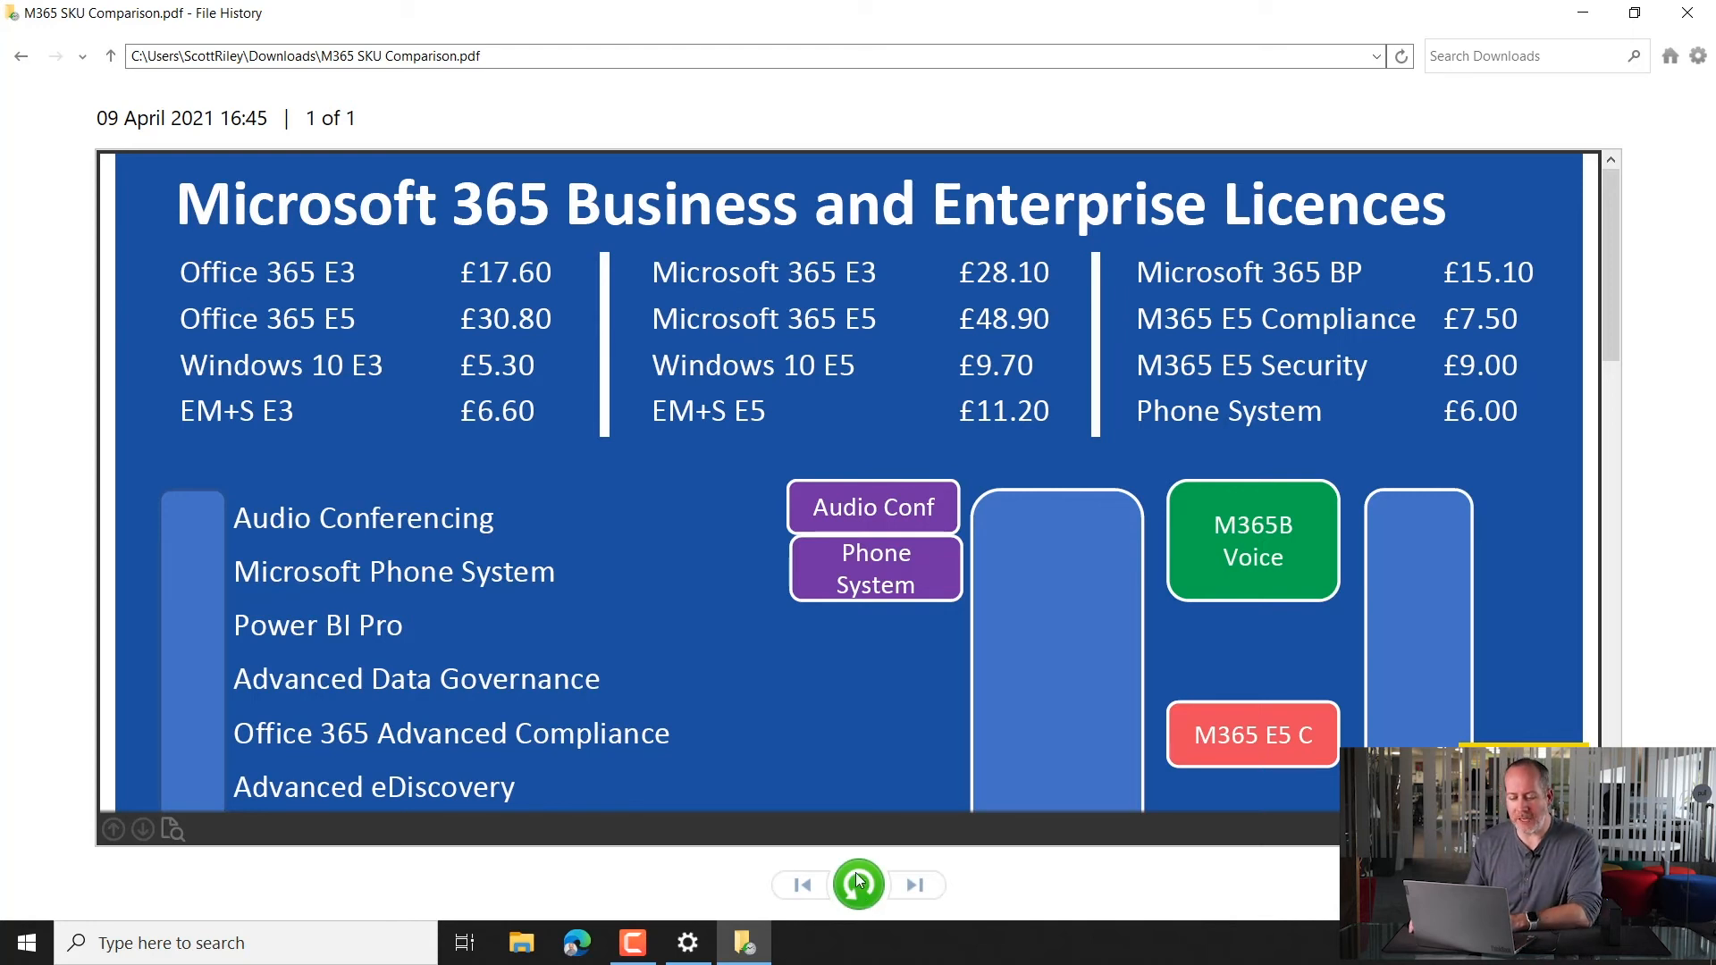
mouse_move(859, 884)
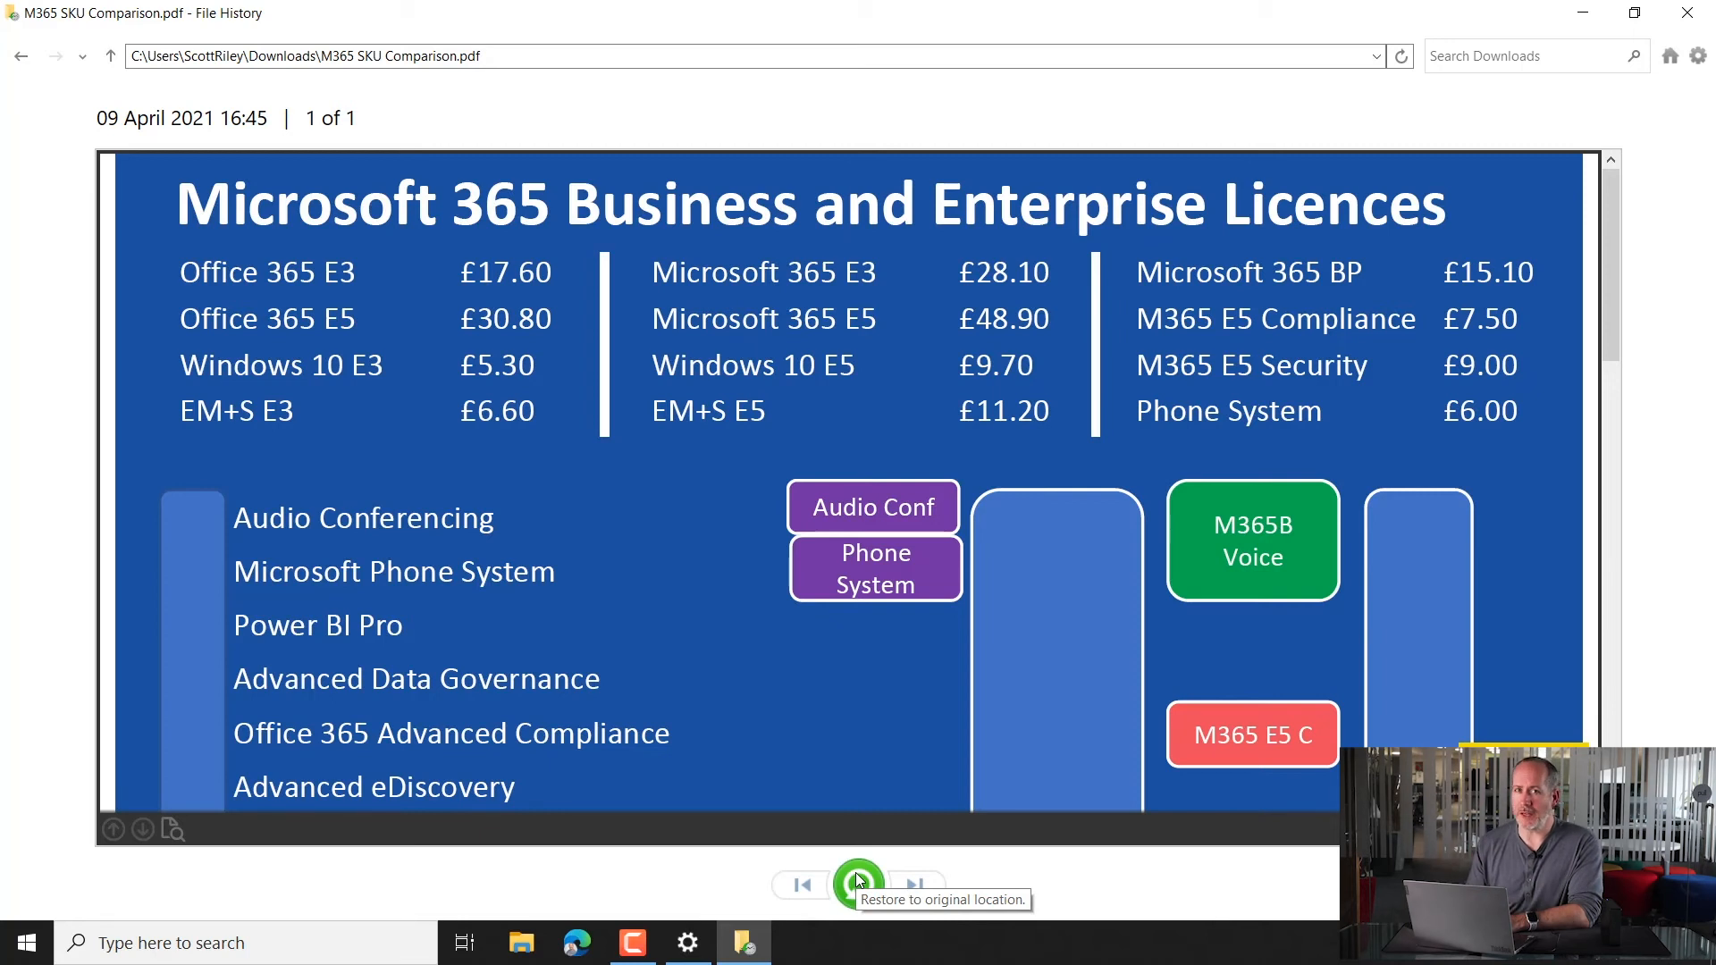
mouse_move(1213, 594)
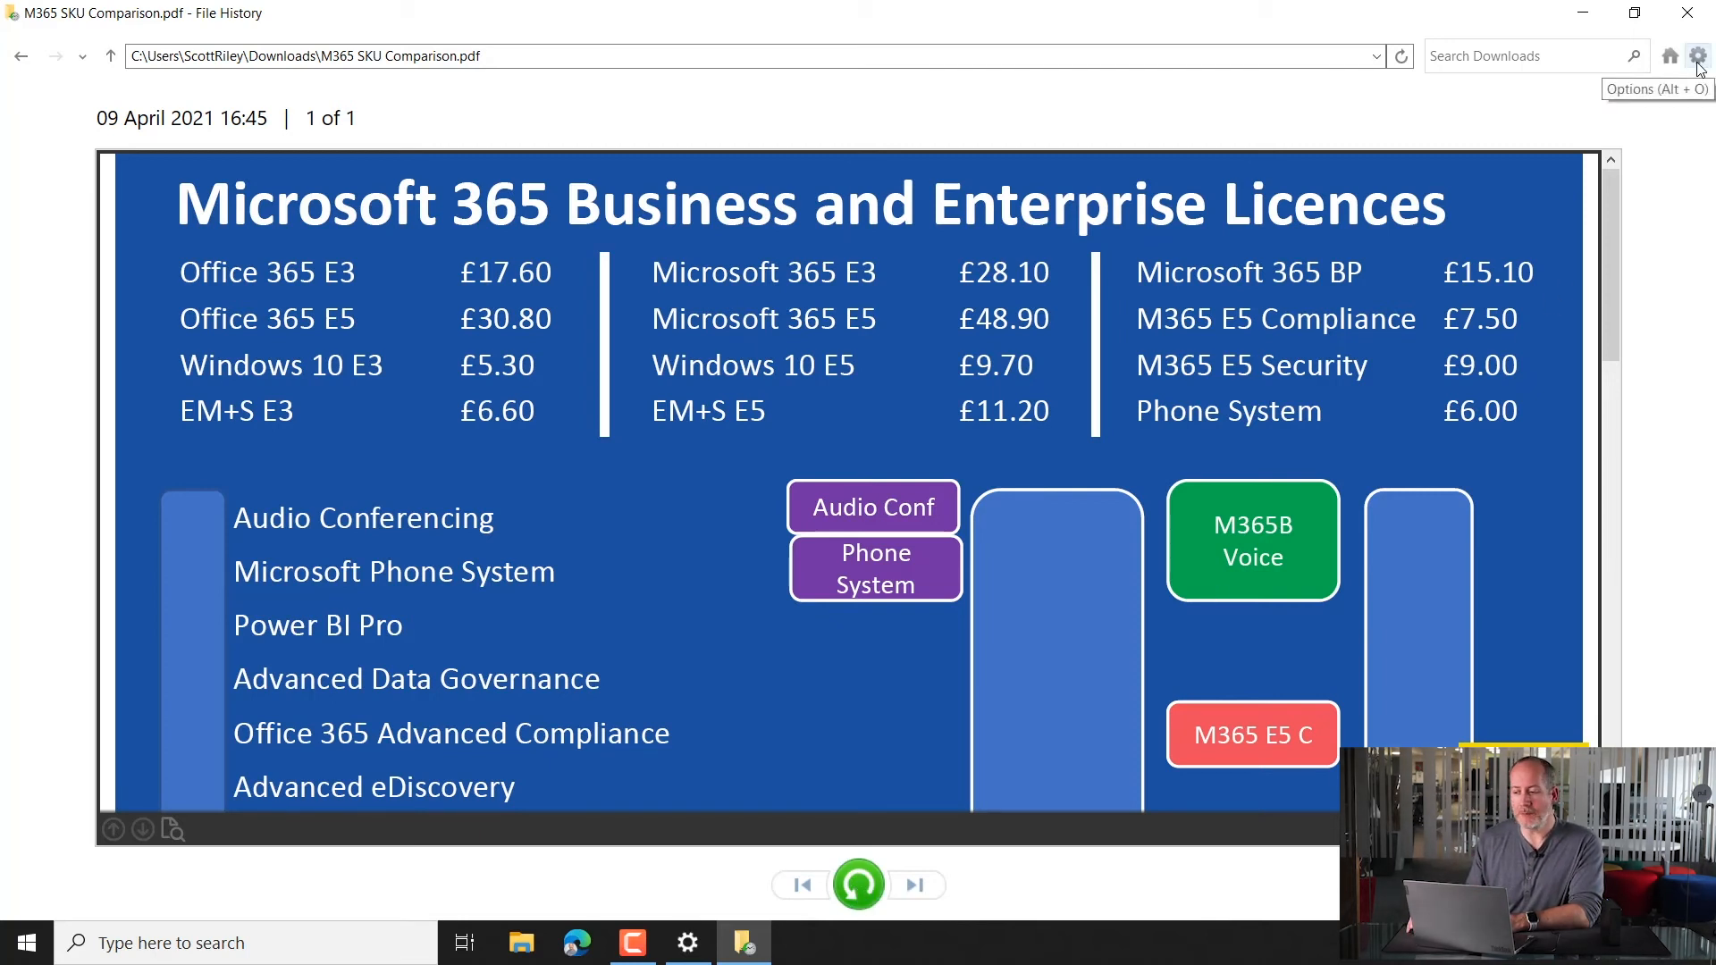
Restore M365 SKU Comparison.pdf to the Desktop and open it in Acrobat Reader.
left_click(1698, 56)
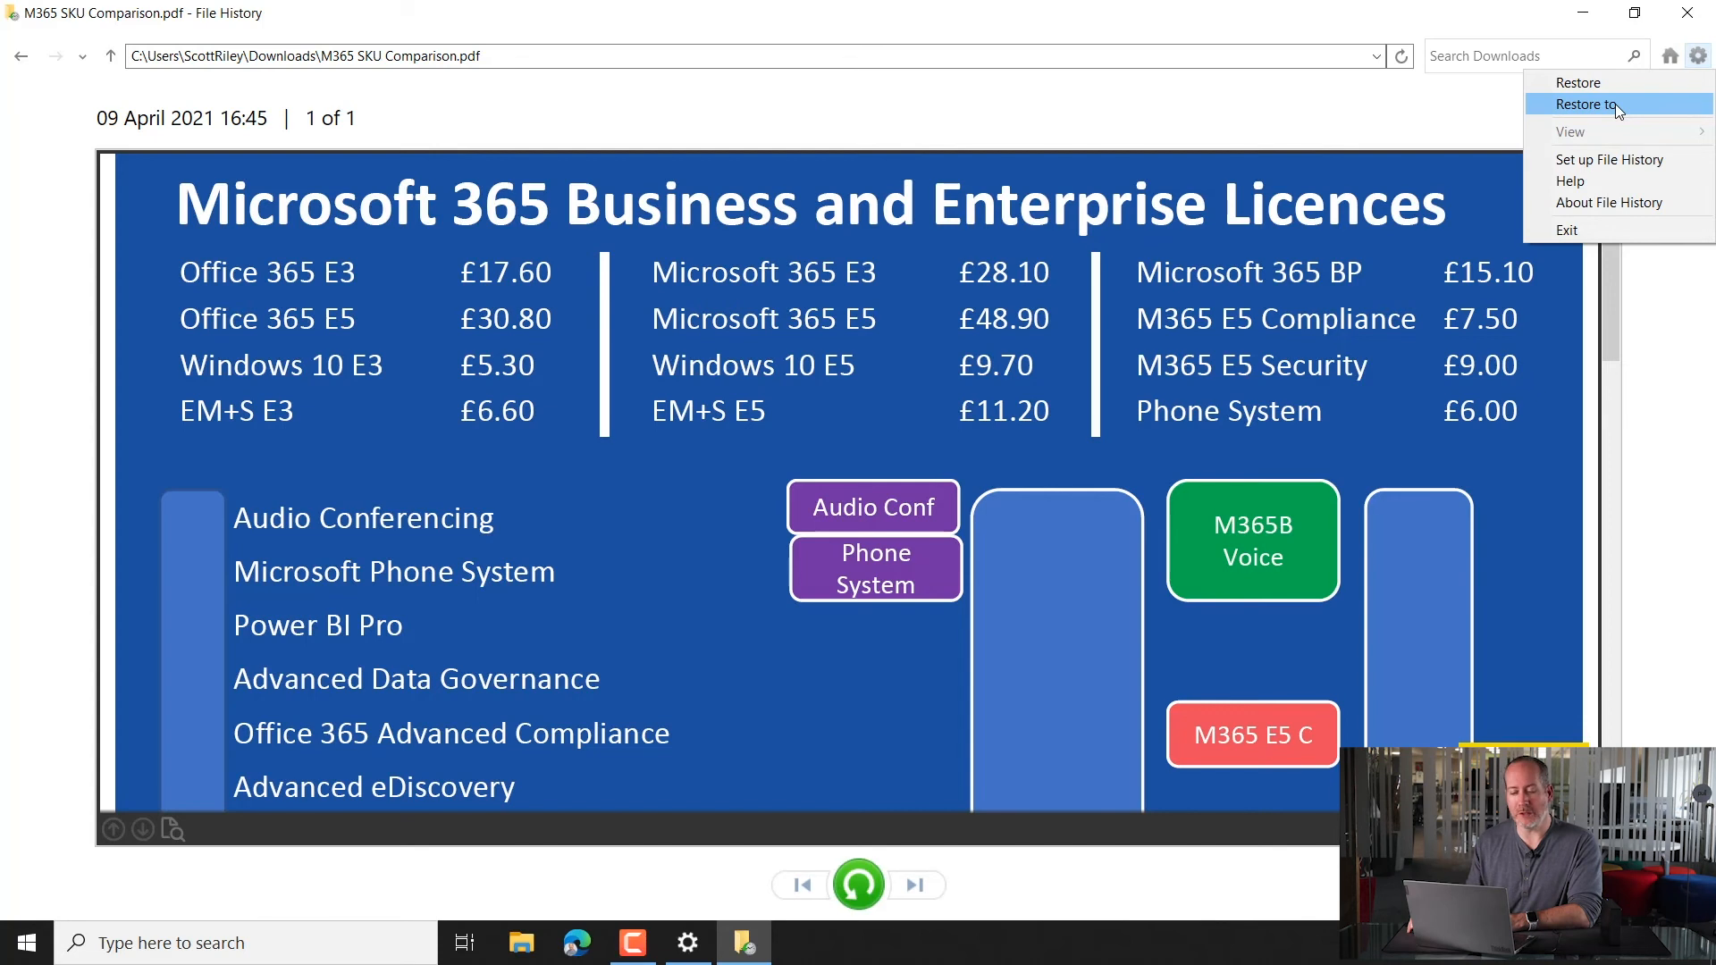
left_click(1590, 104)
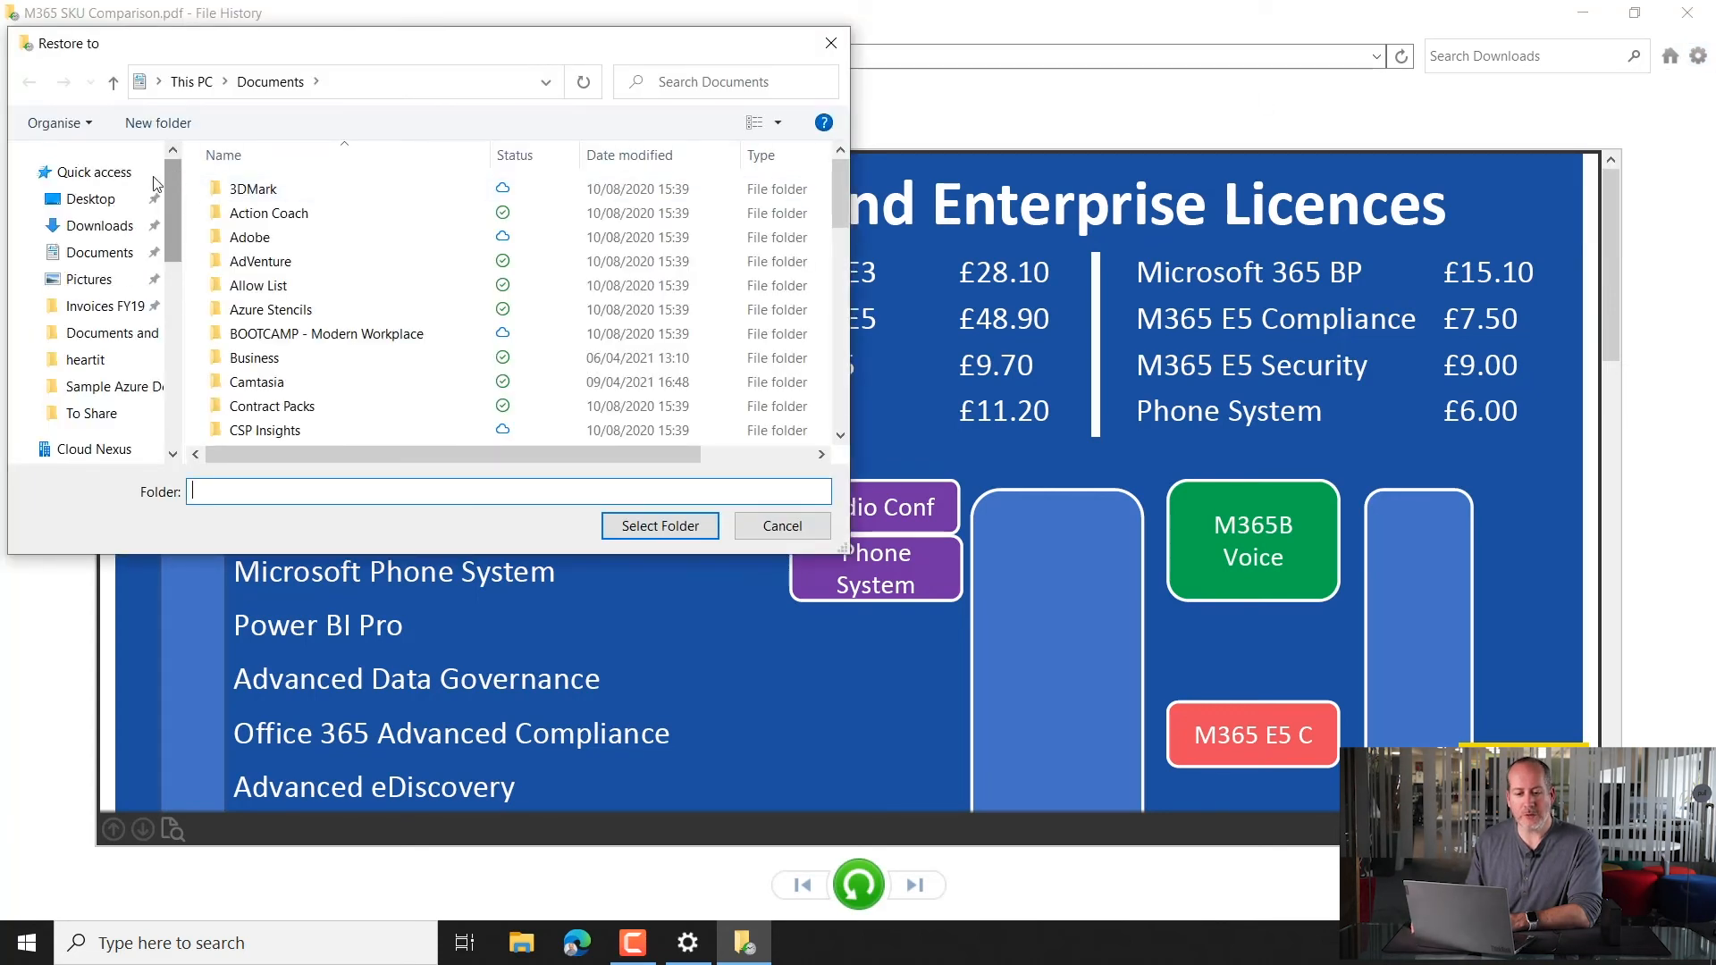
left_click(88, 198)
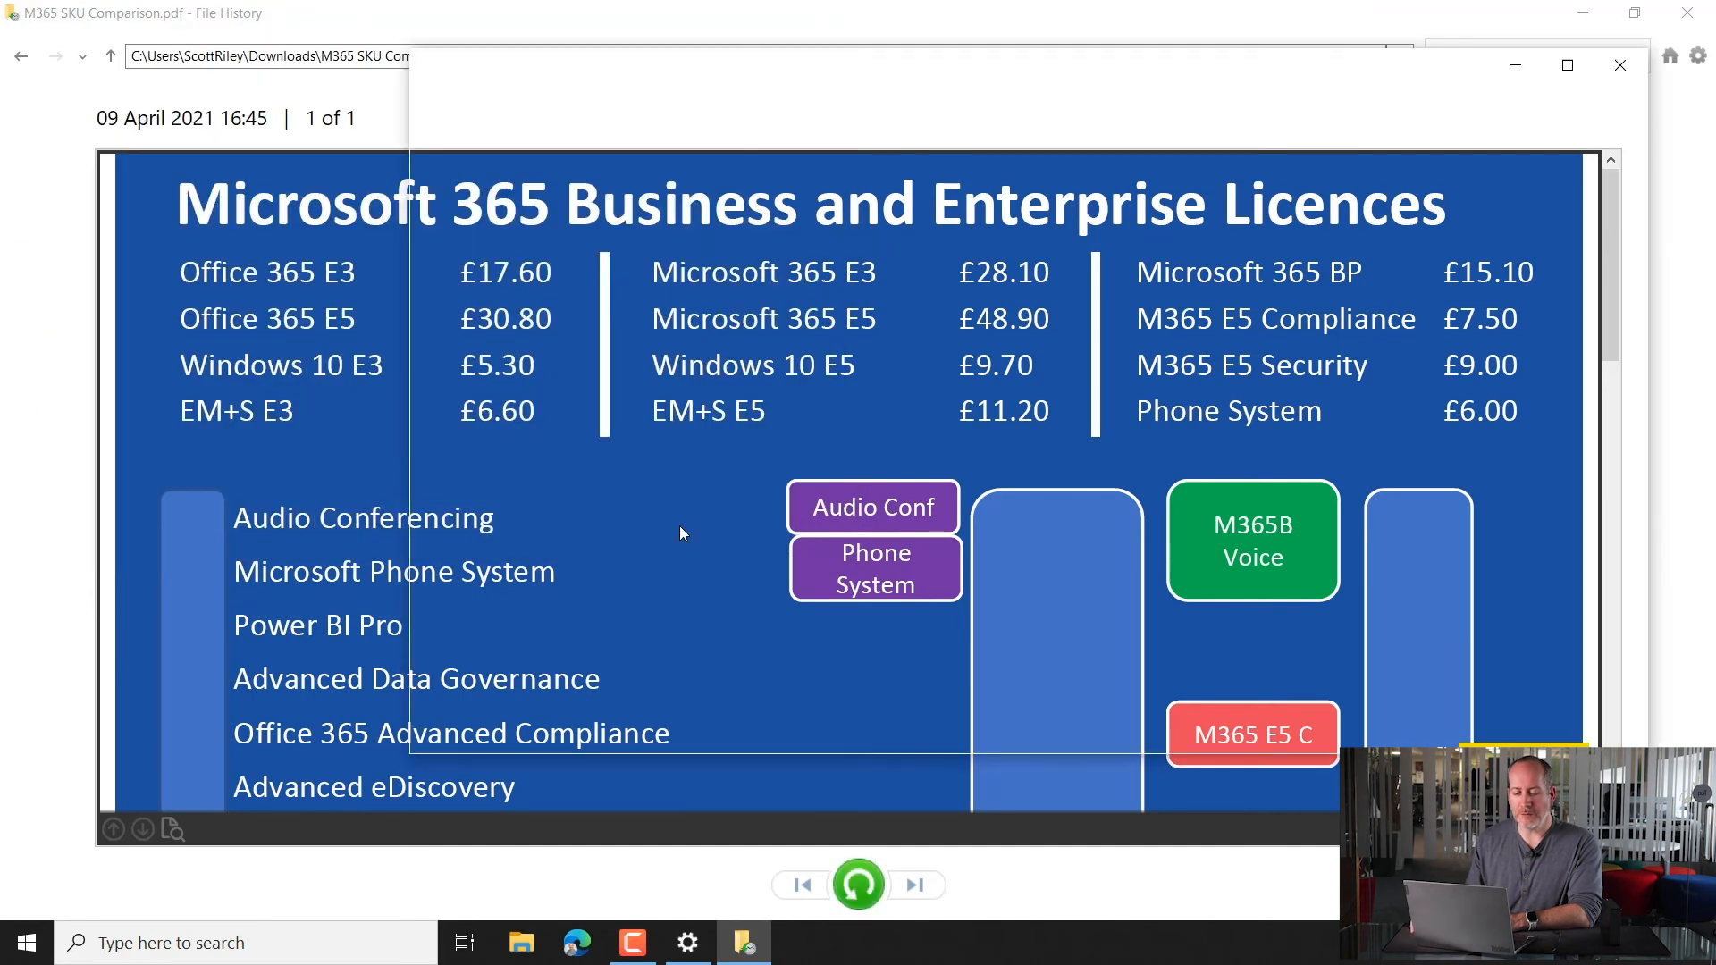
left_click(521, 942)
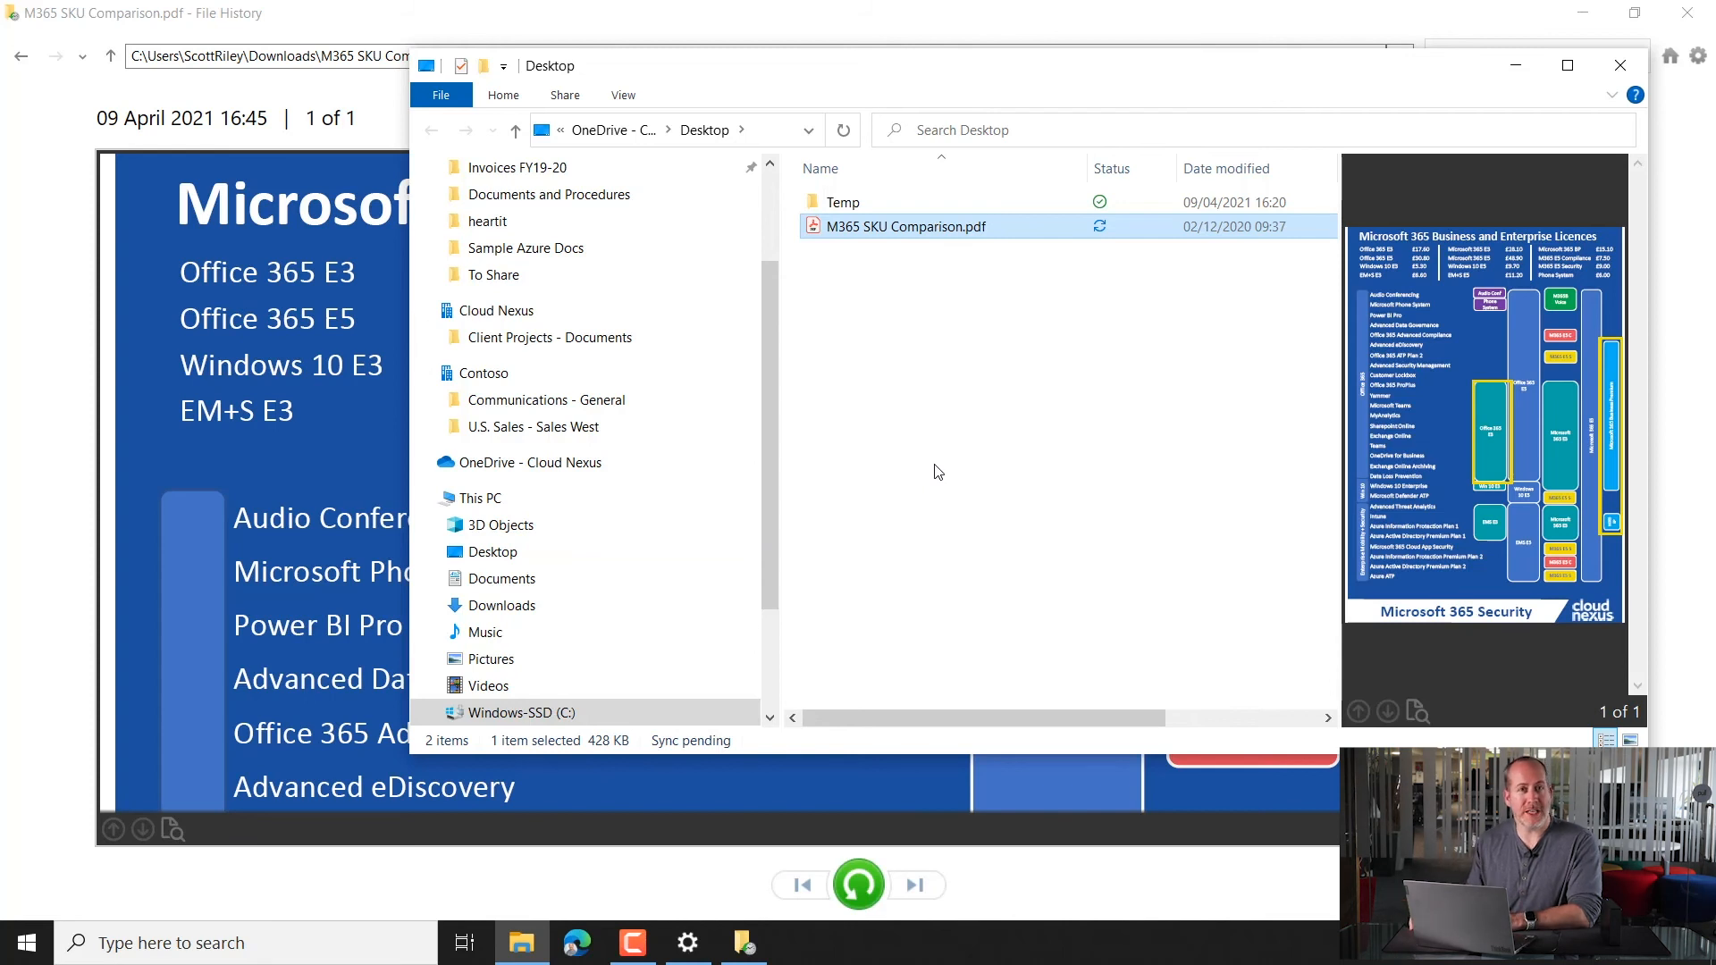
mouse_move(868, 238)
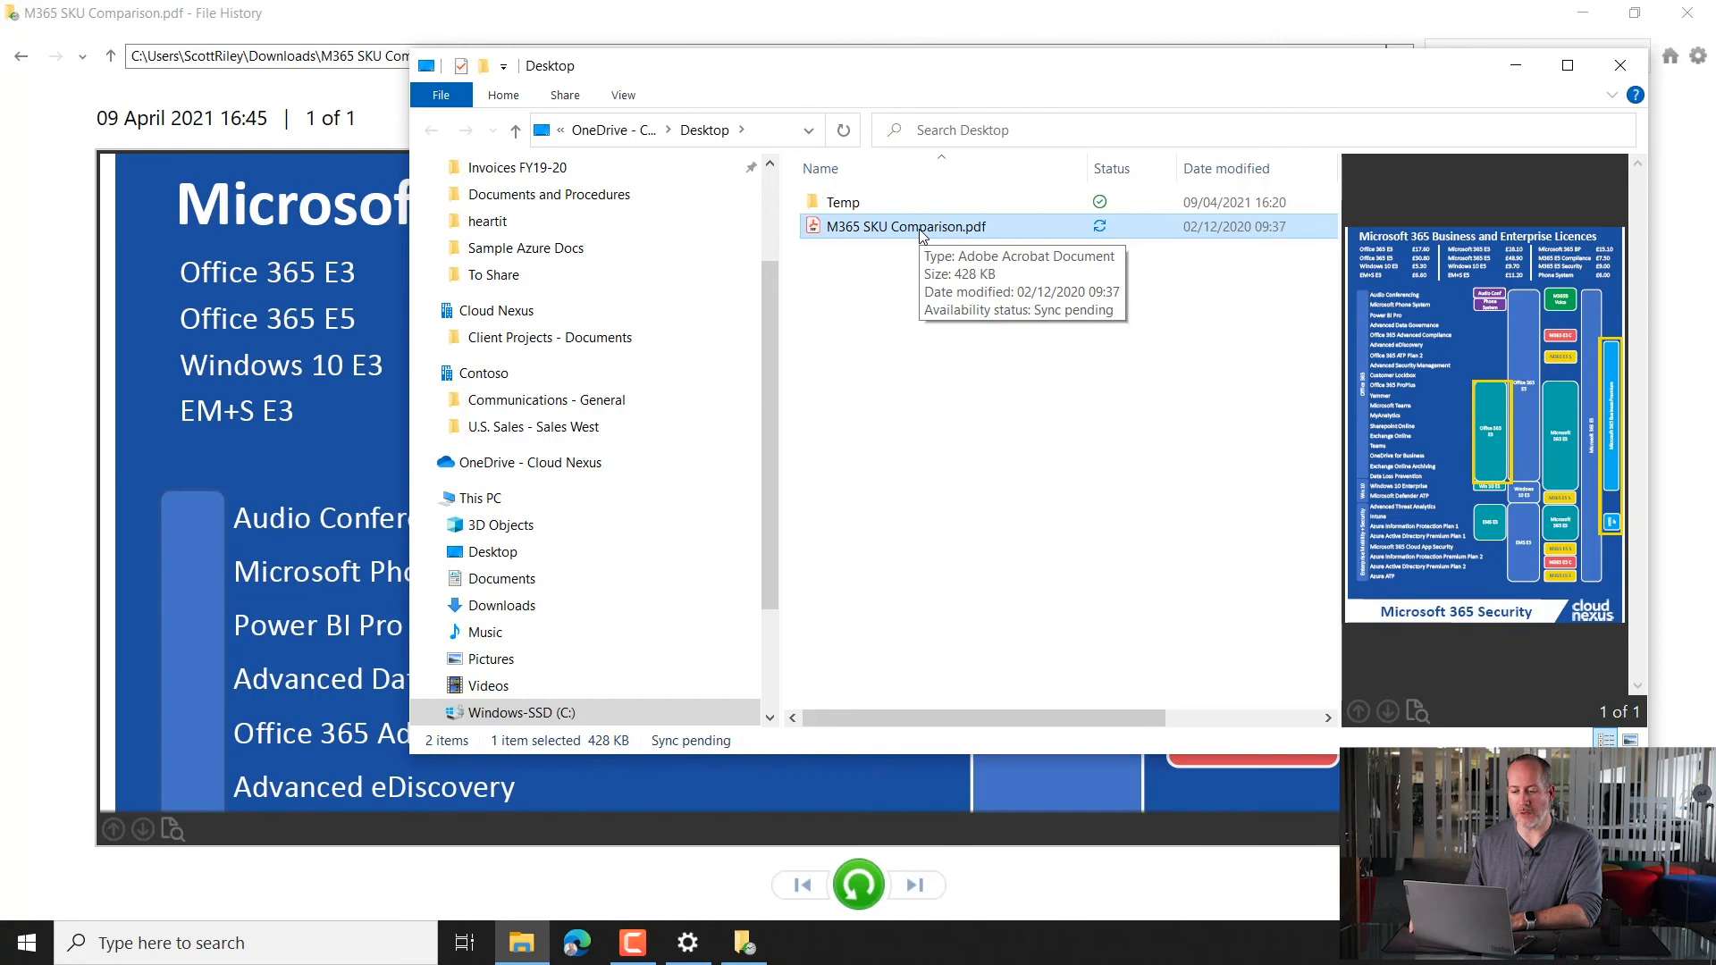
double_click(903, 225)
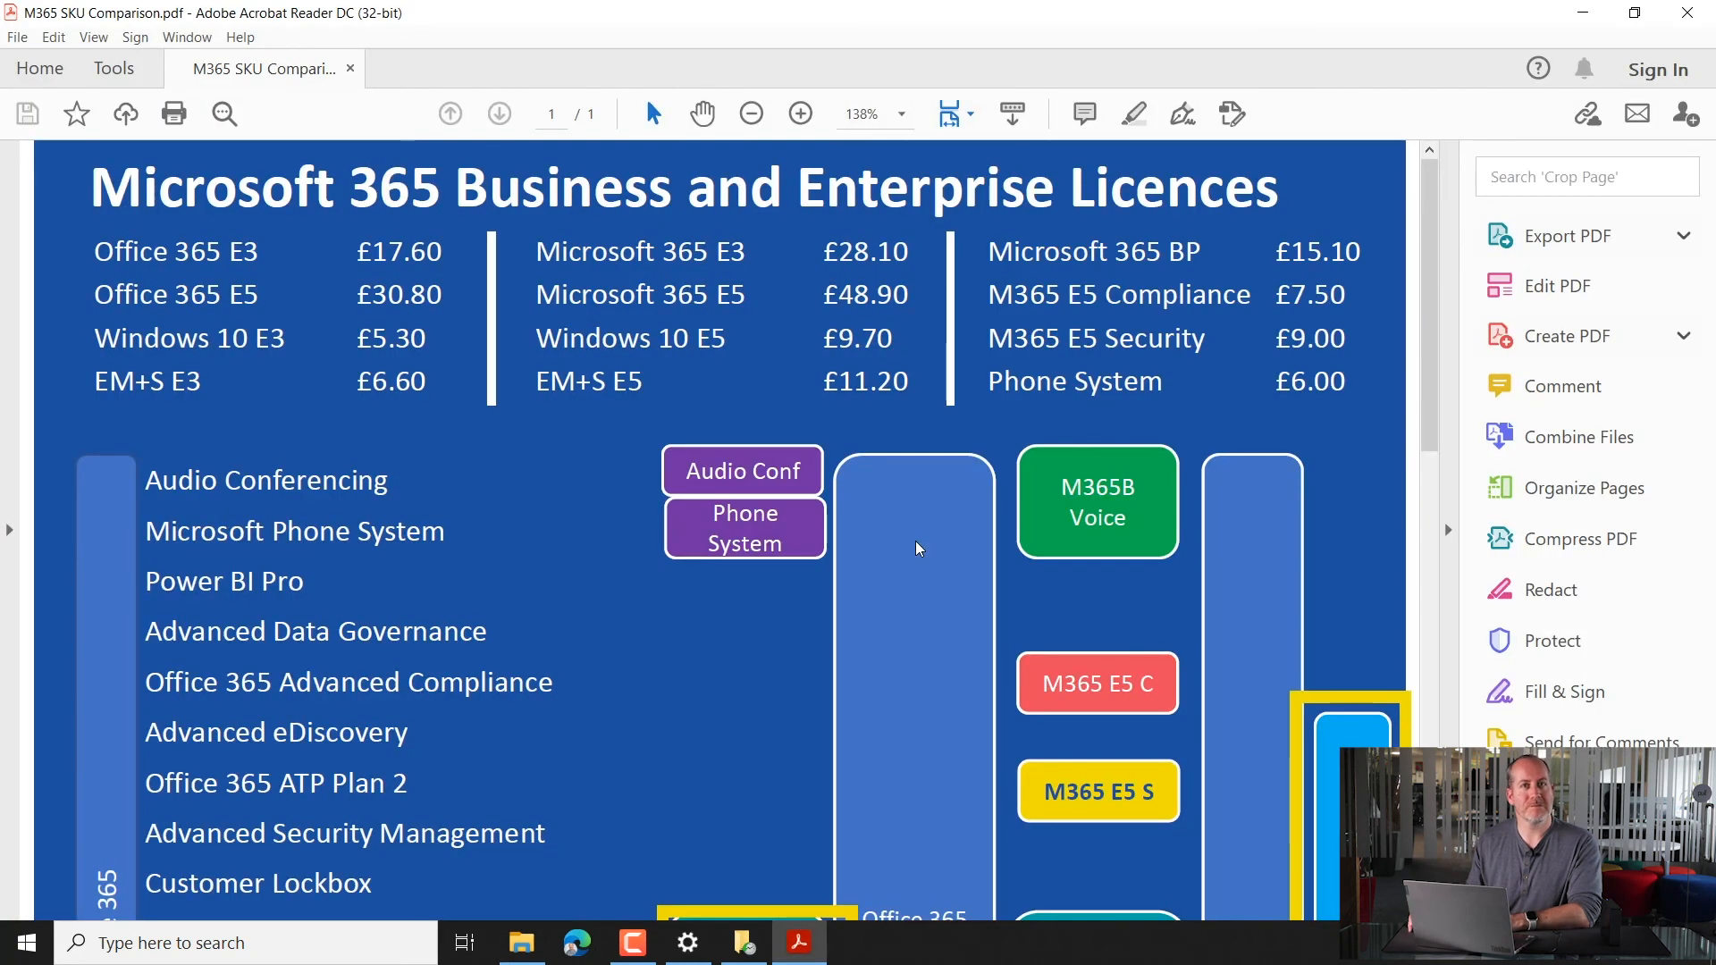